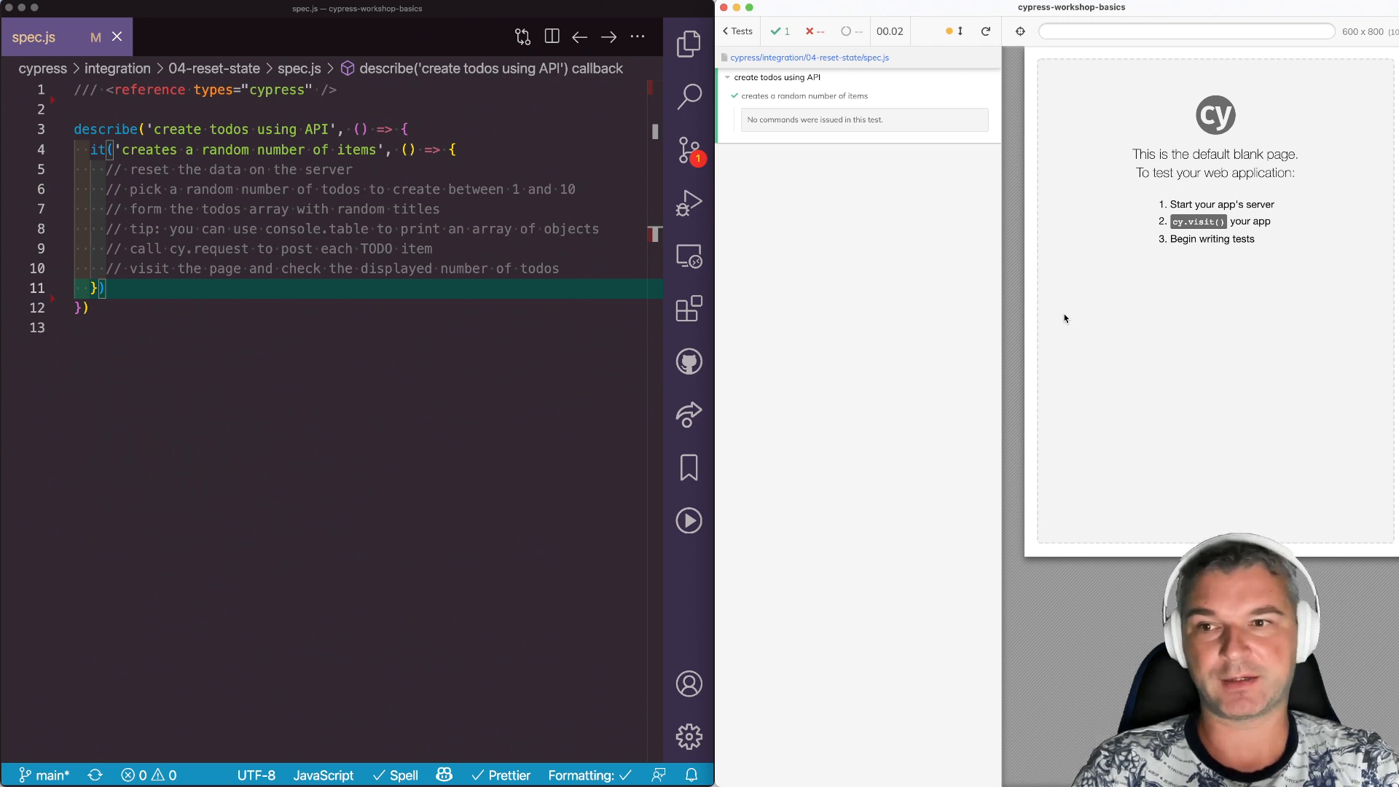
pyautogui.moveTo(676, 307)
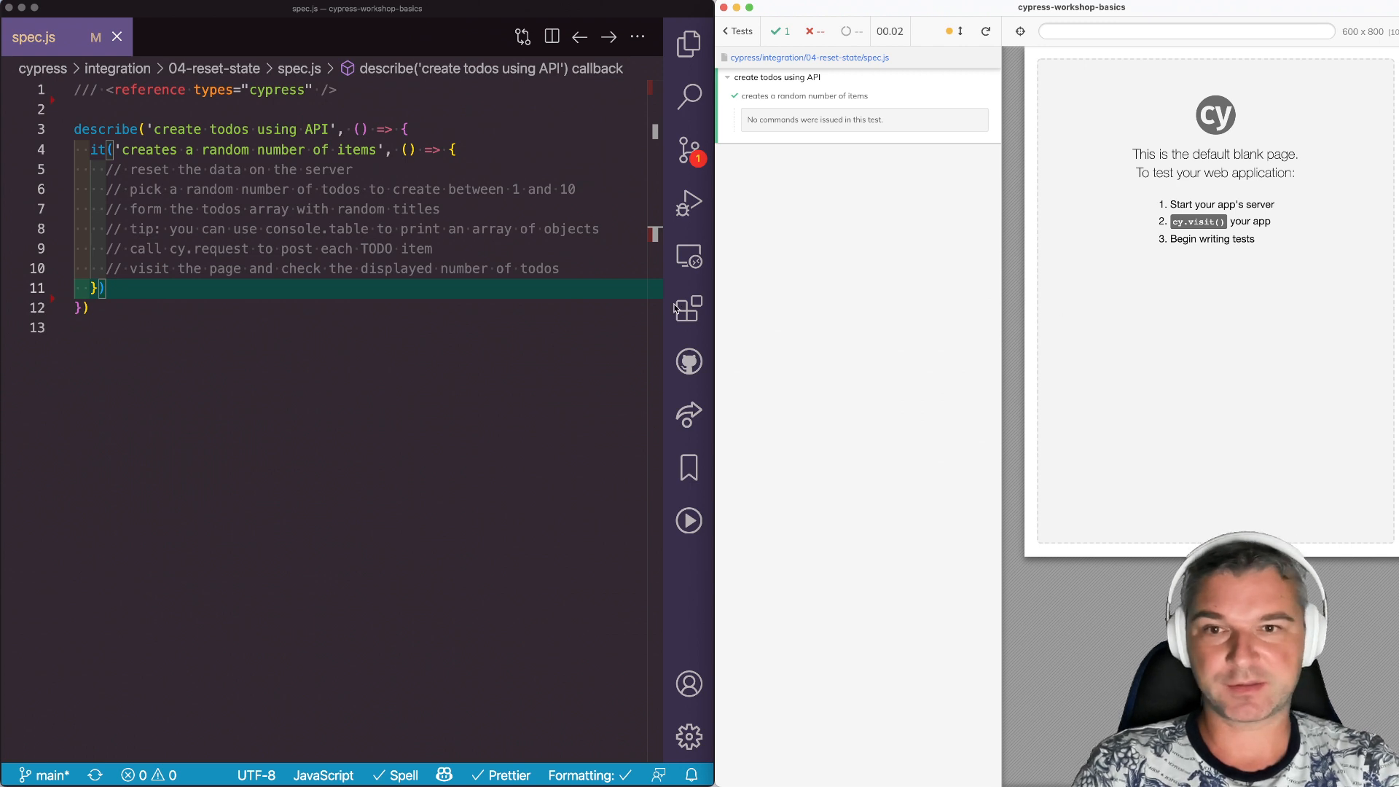
# Add a cy.visit('/') line inside the random-todos test body.
pyautogui.press('enter')
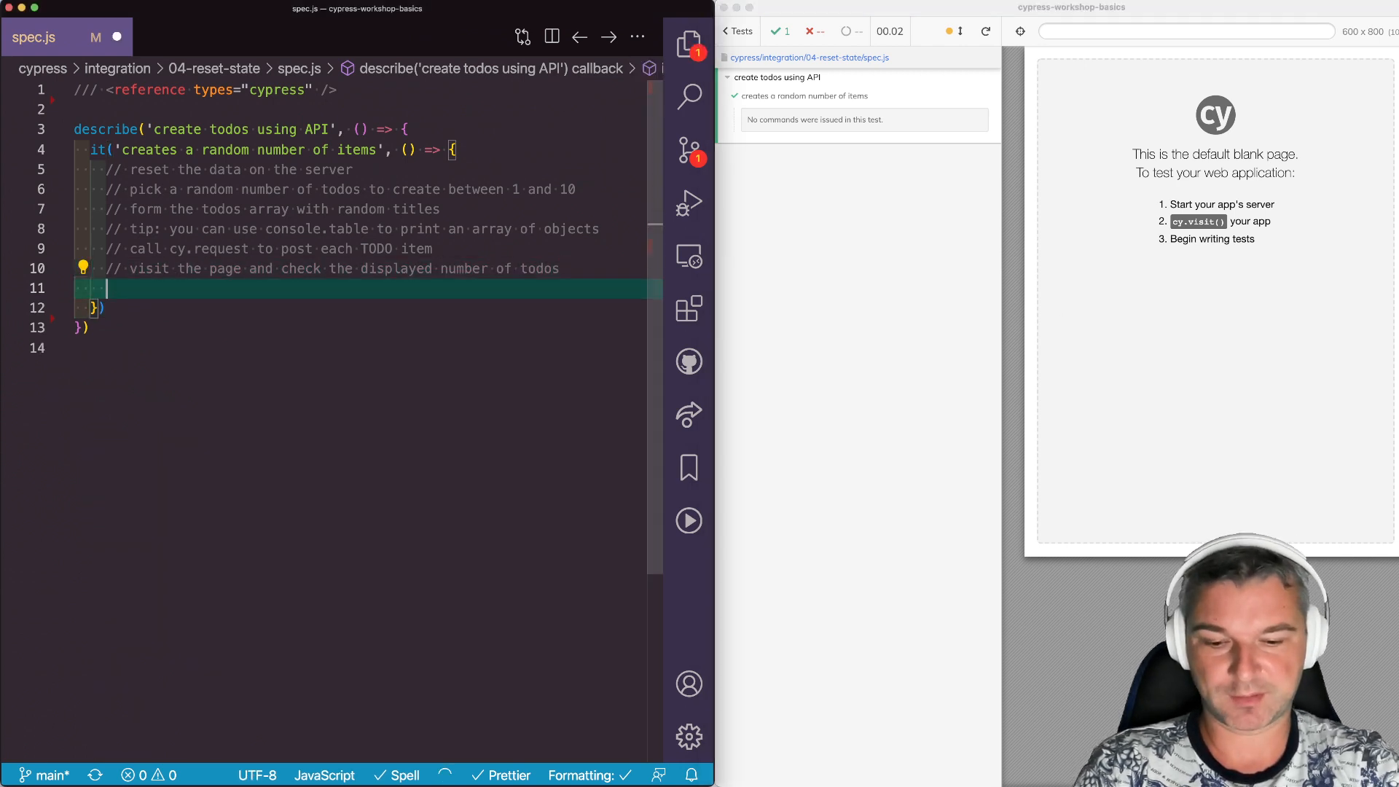
pyautogui.write("cy.visit('/'")
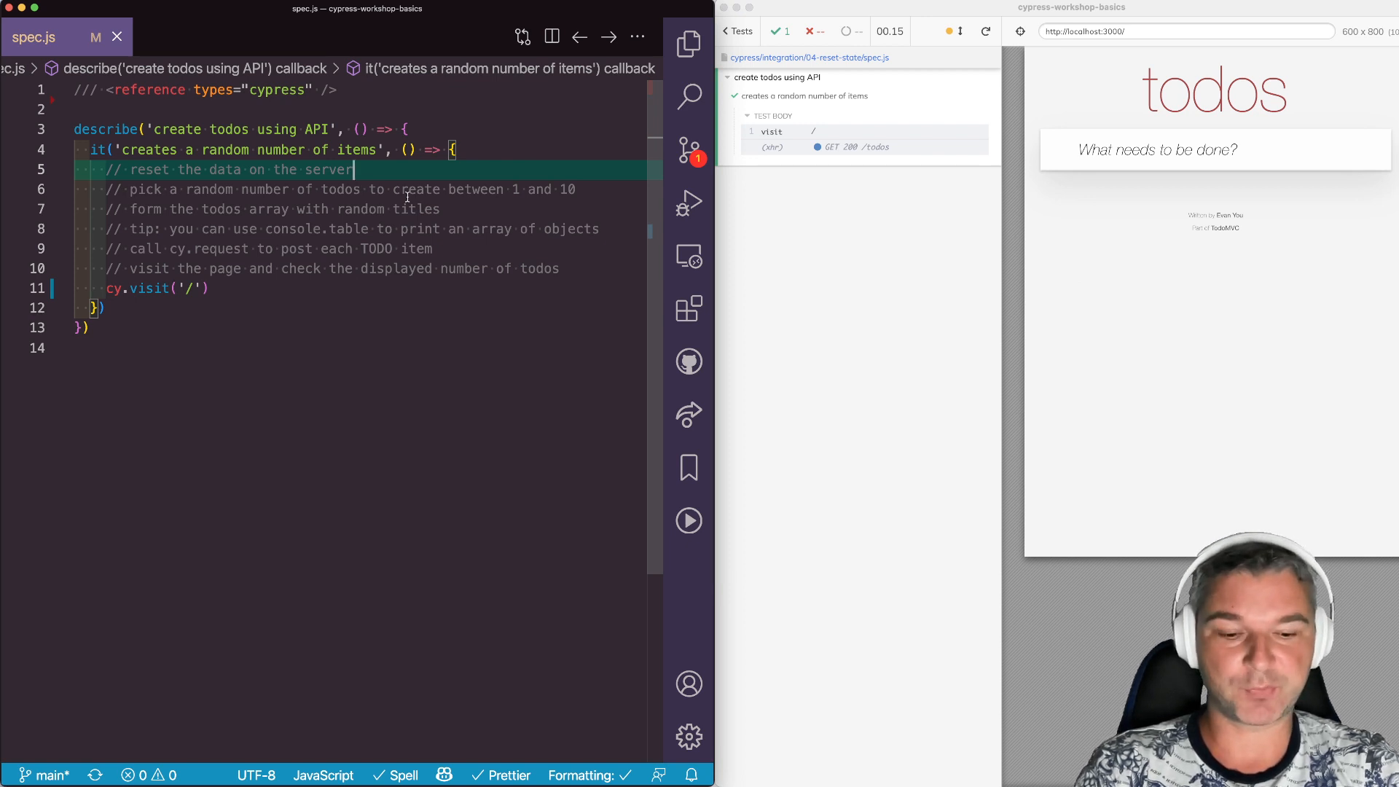
# Add cy.request('POST', '/reset', { todos: [] }) to clear server todos before visiting.
pyautogui.write("cy.request('POST', 'http://localhost:3000/reset')")
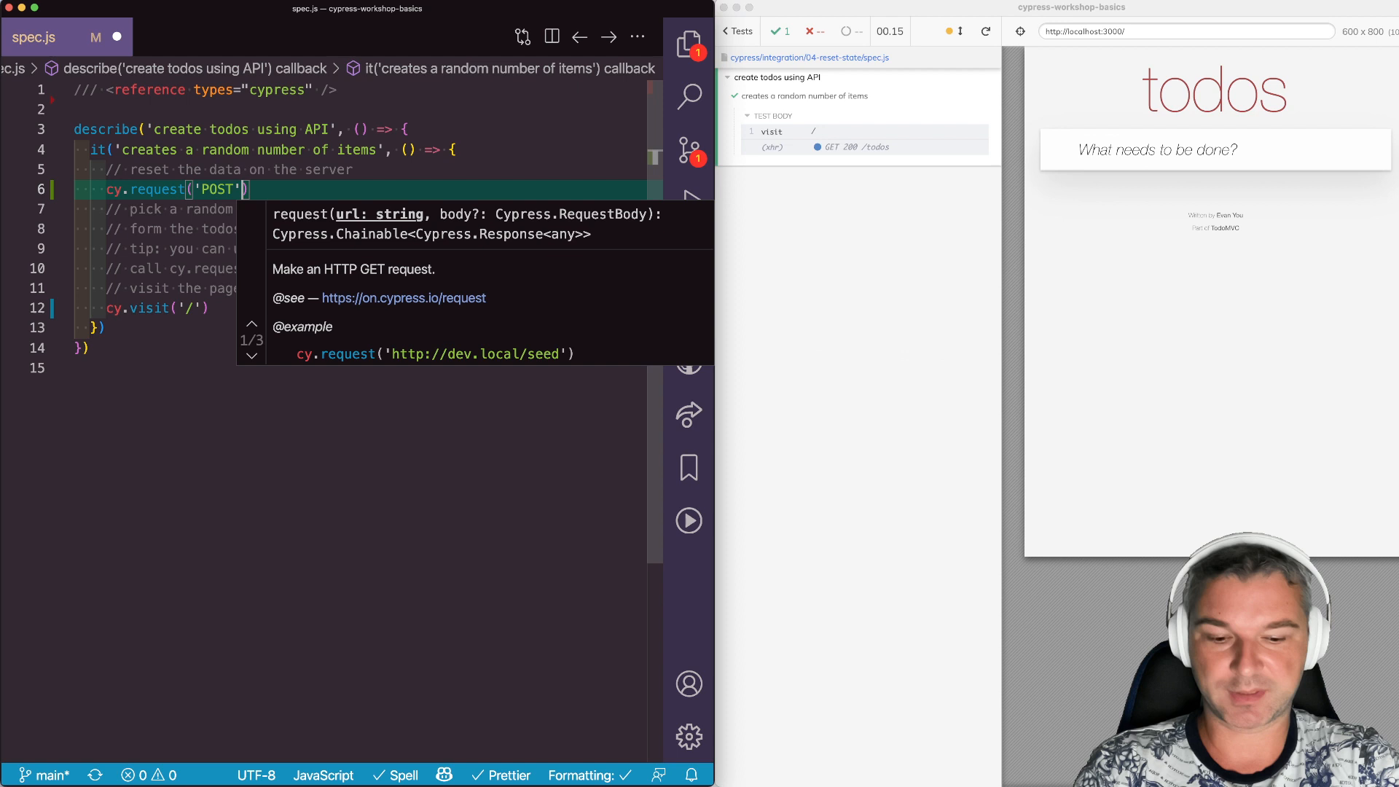
pyautogui.write(", '/reset', {")
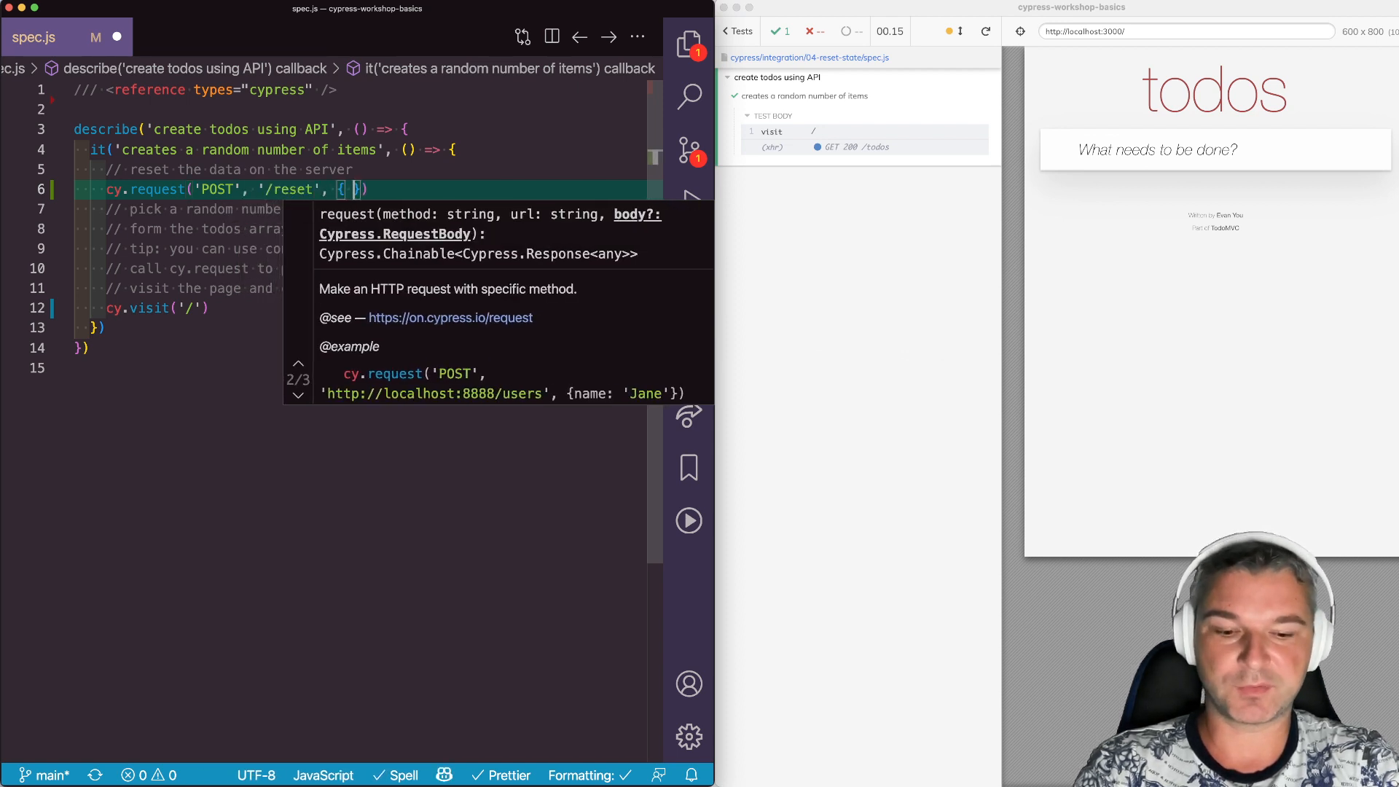
pyautogui.write('todos: []')
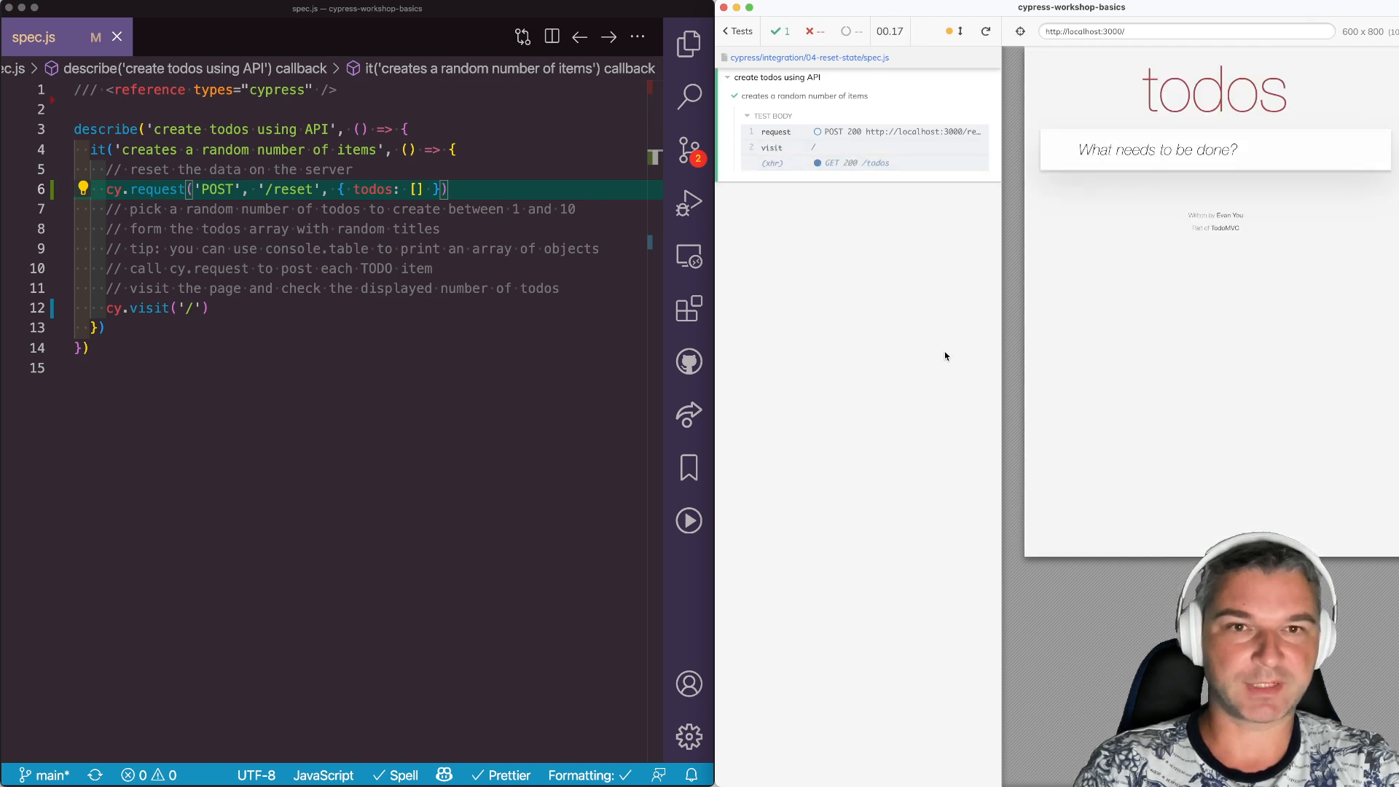
pyautogui.moveTo(326, 357)
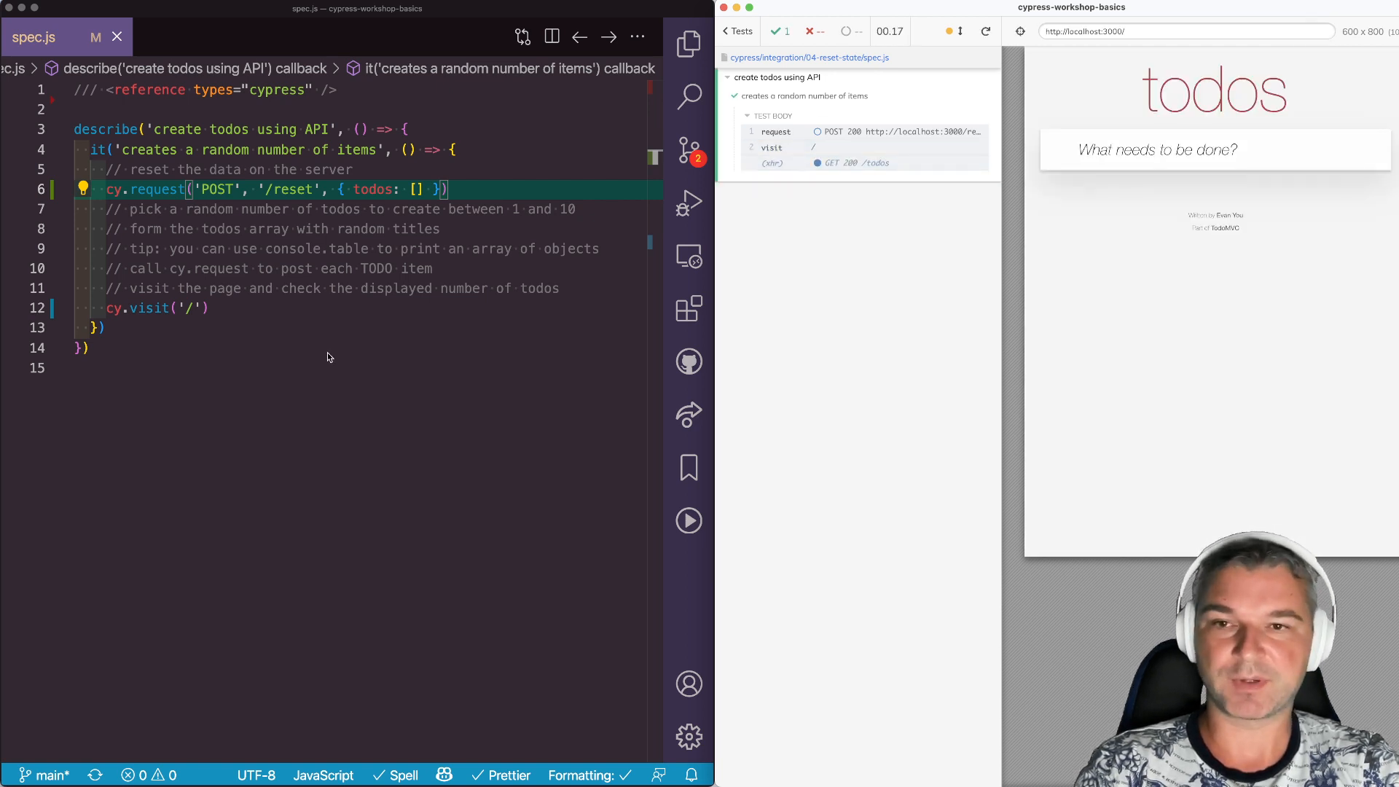
pyautogui.moveTo(460, 295)
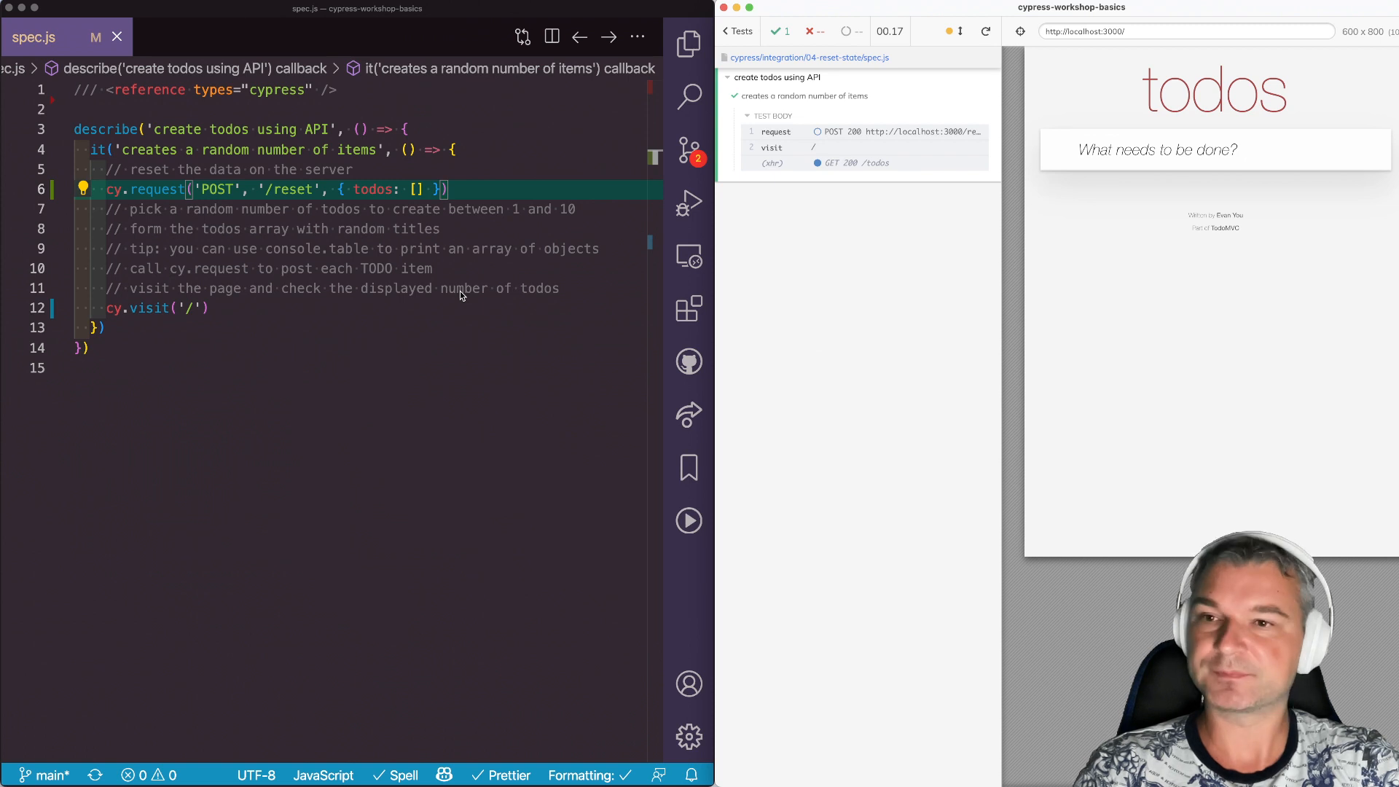
# Set numTodos to Math.floor(Math.random() * 10) + 1, log 'Creating **${numTodos}** todos', and begin an Array.from todos map.
pyautogui.write('const numTodos = Math.floor(Math.random() * 10) + 1')
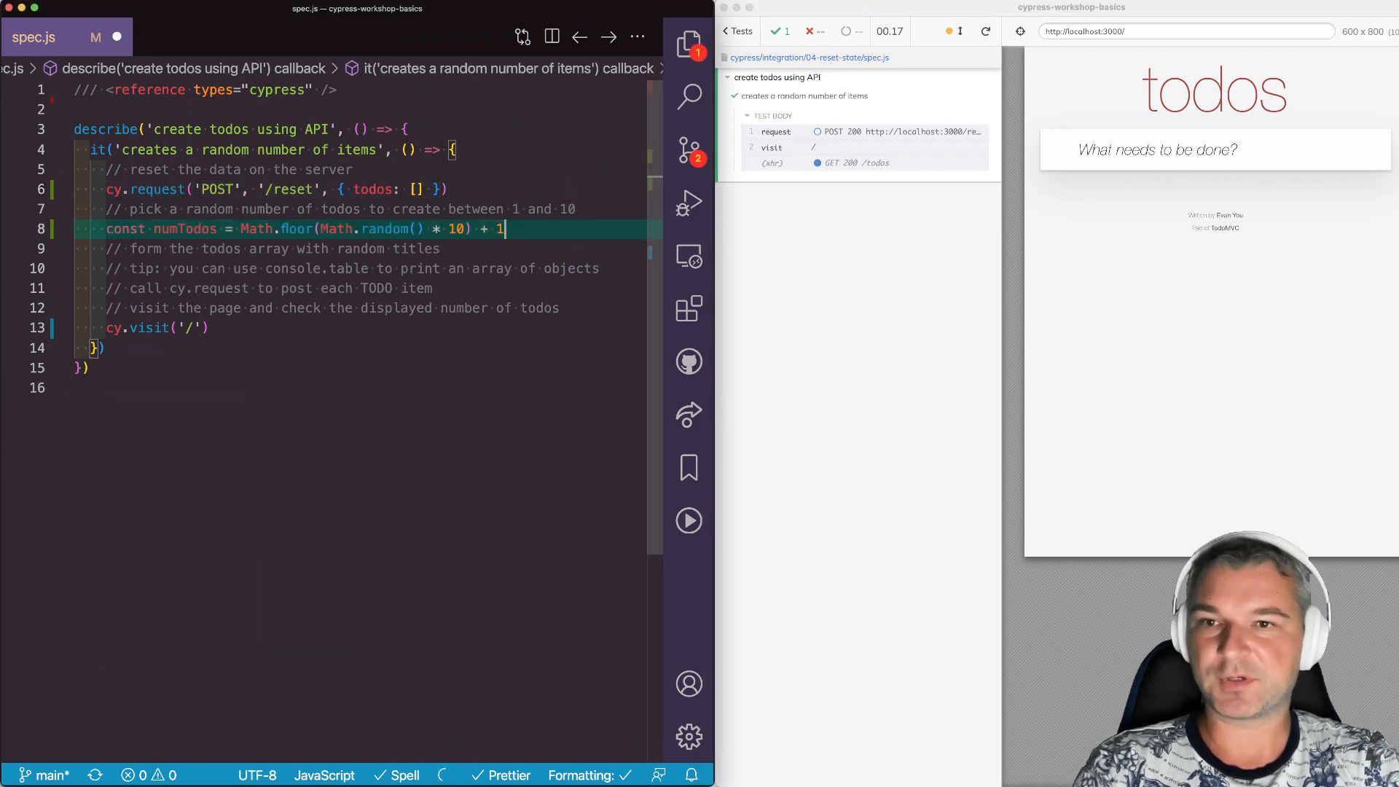
pyautogui.moveTo(584, 267)
pyautogui.write('// create the todos')
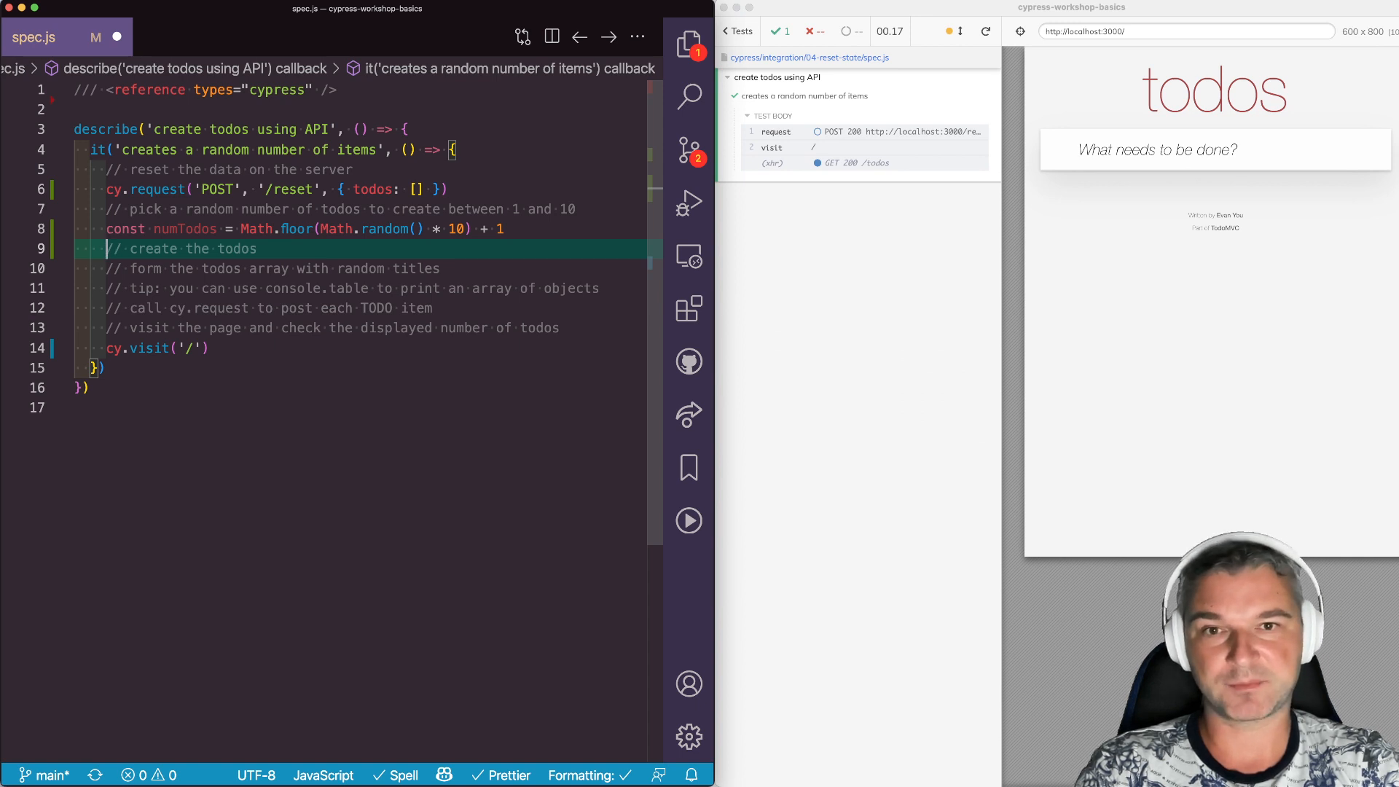
pyautogui.write('cy.log(`Creating **${numTodos}** todos`)')
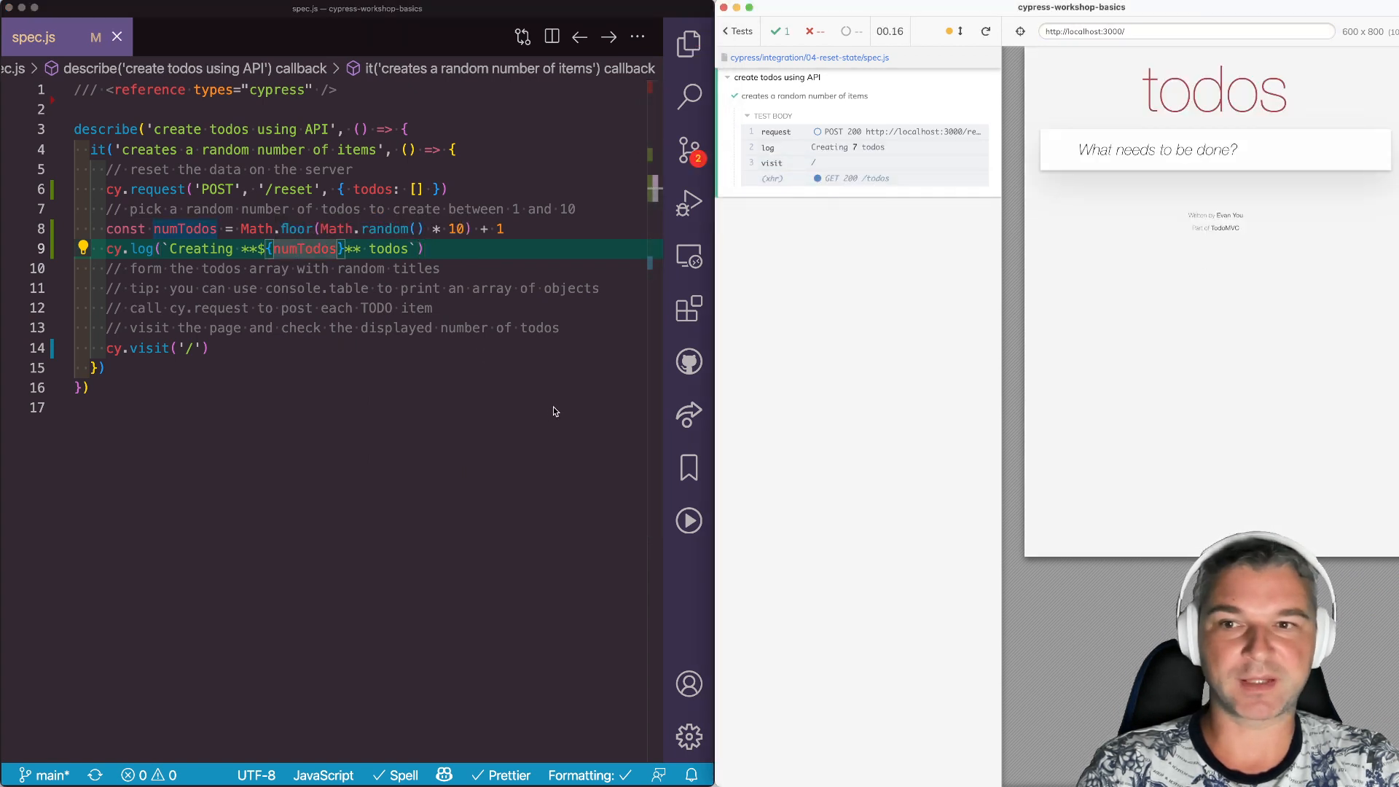
pyautogui.write('const todos = Array.from({ length: numTodos }).map(() => {')
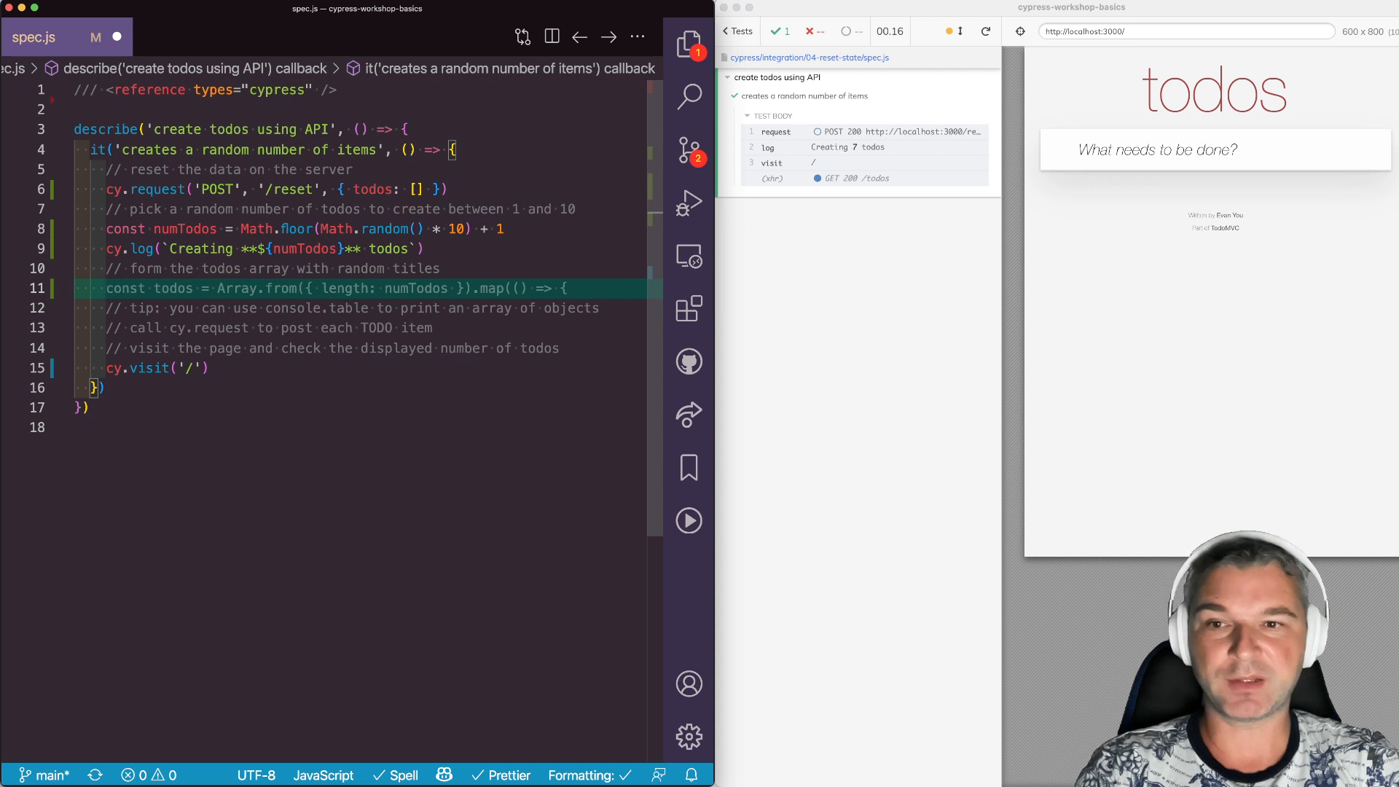
# Give each generated todo an `id-` prefixed id and add a commented-out console.table(todos) line.
pyautogui.click(107, 288)
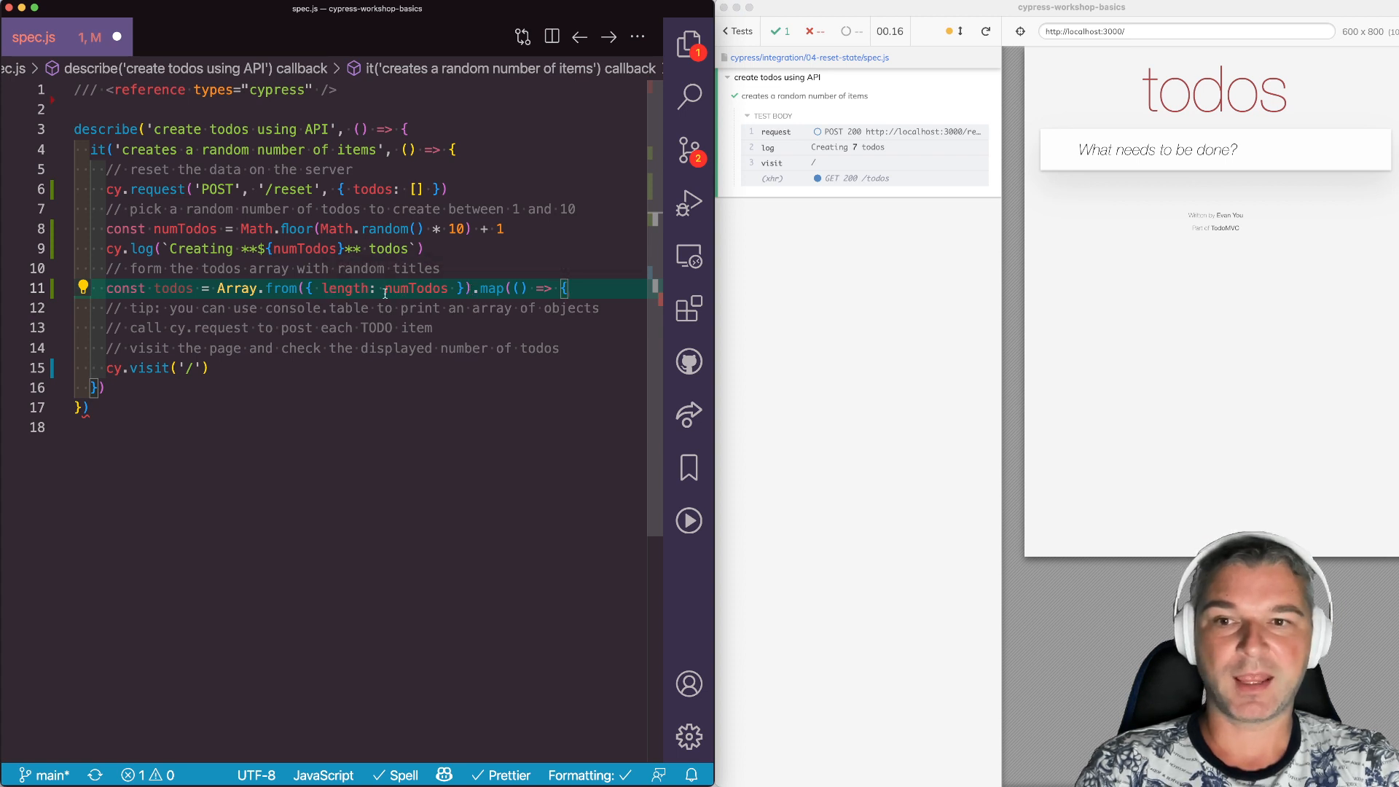
pyautogui.moveTo(416, 288)
pyautogui.write('o, k')
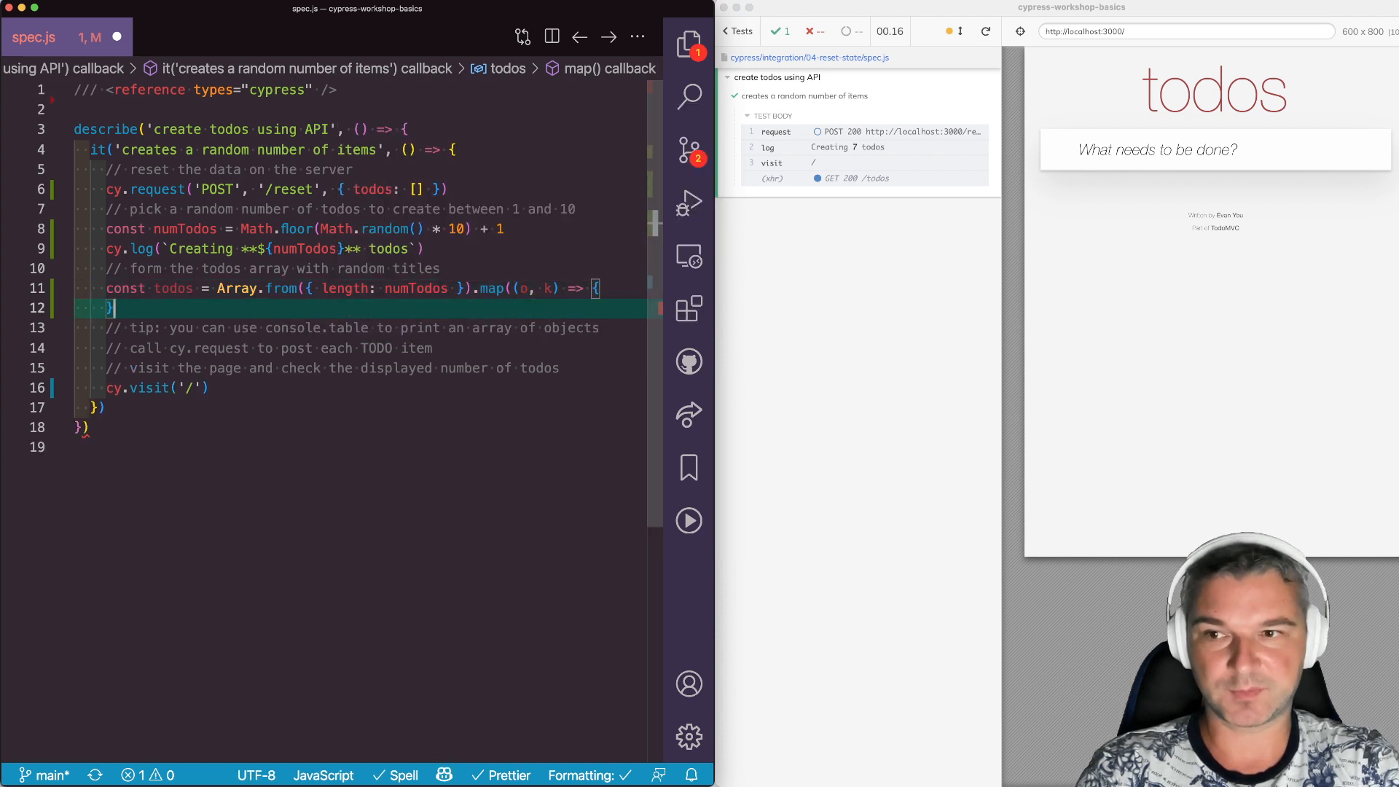
pyautogui.press('enter')
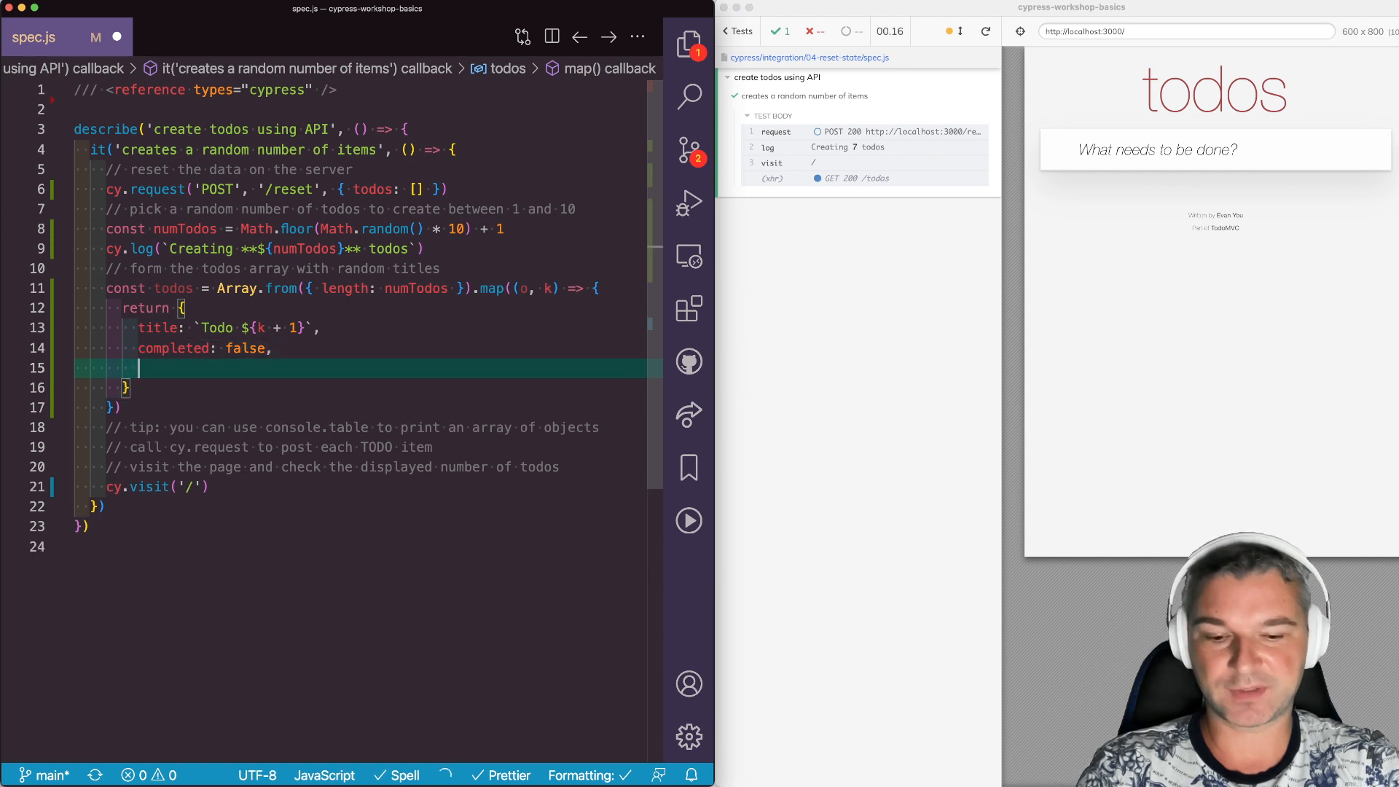
pyautogui.write('id: `id`')
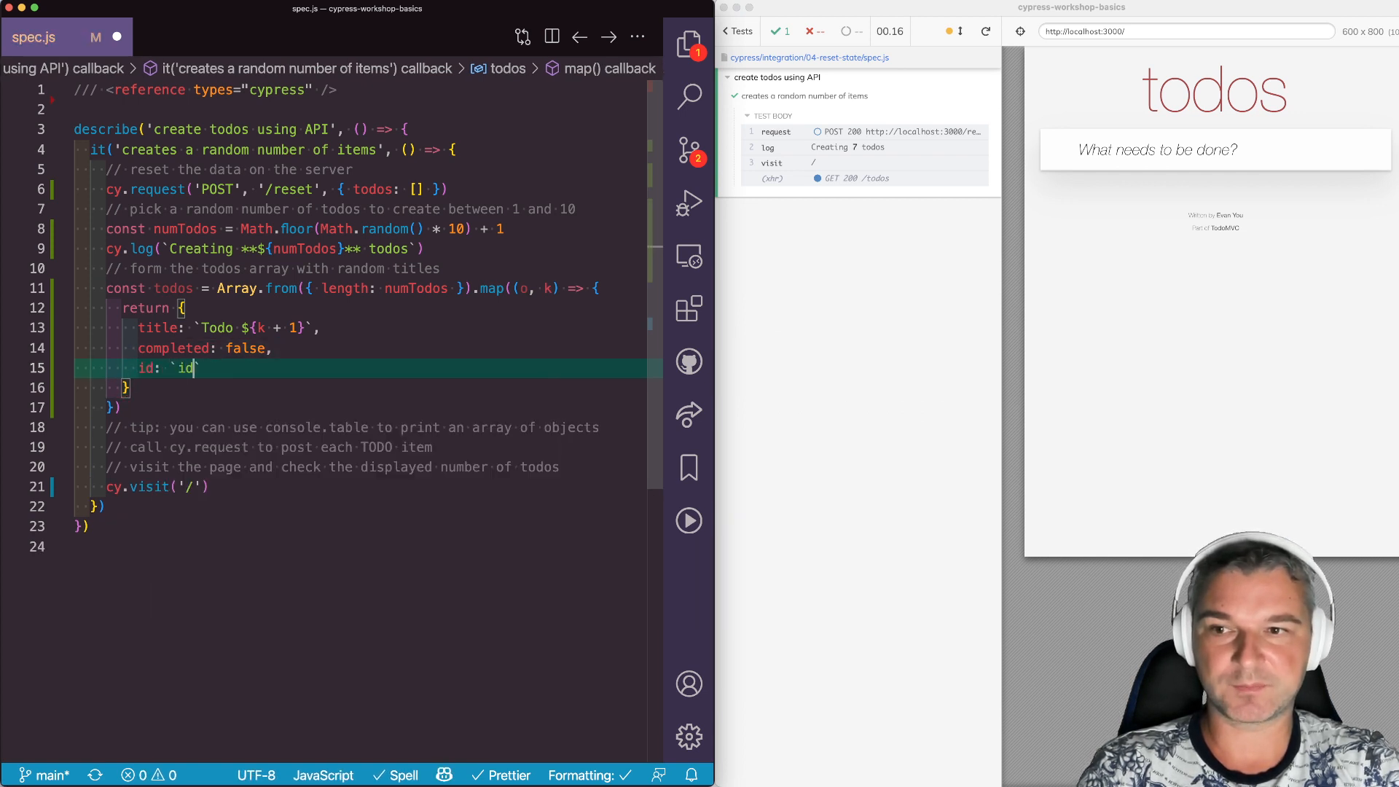
pyautogui.write('-${k')
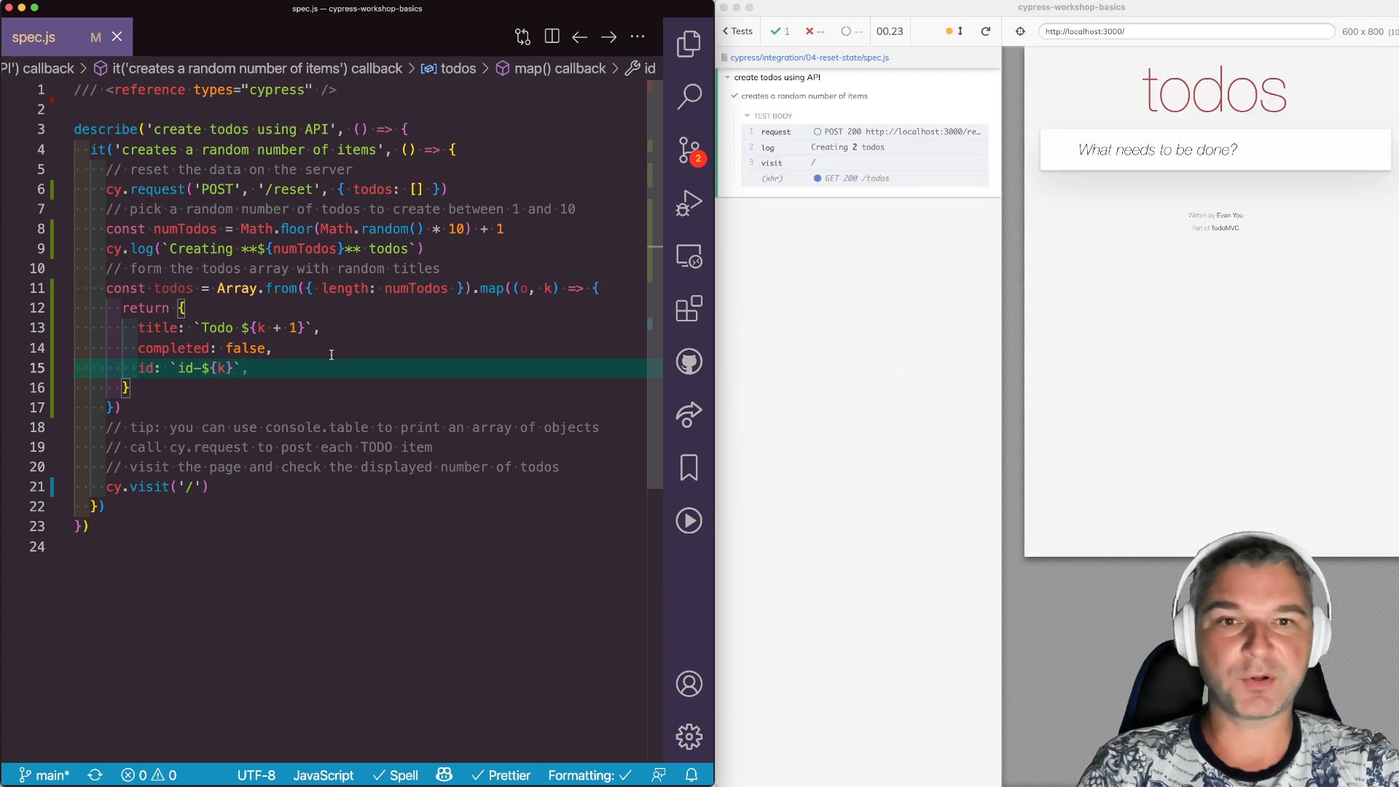
pyautogui.moveTo(246, 428)
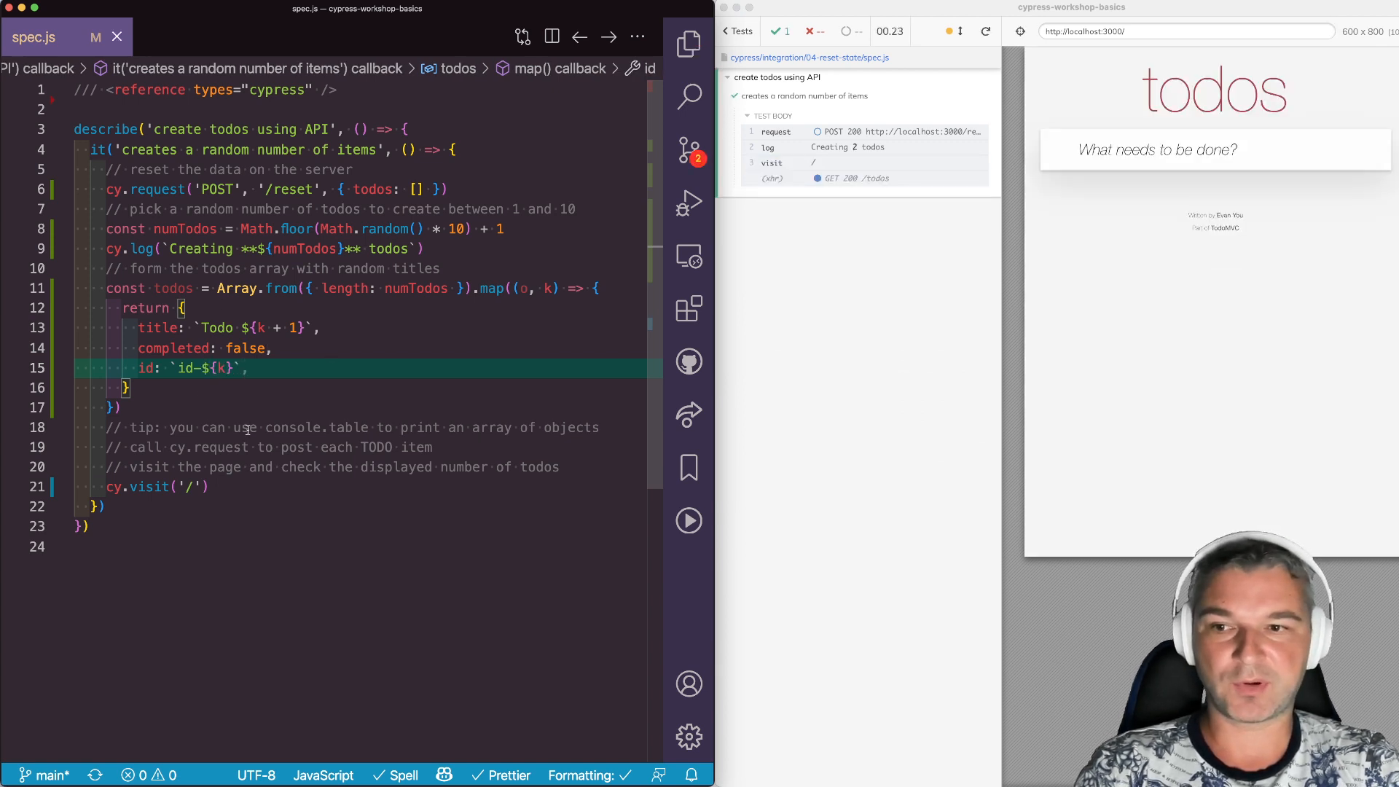
pyautogui.write('// console.table(todos)')
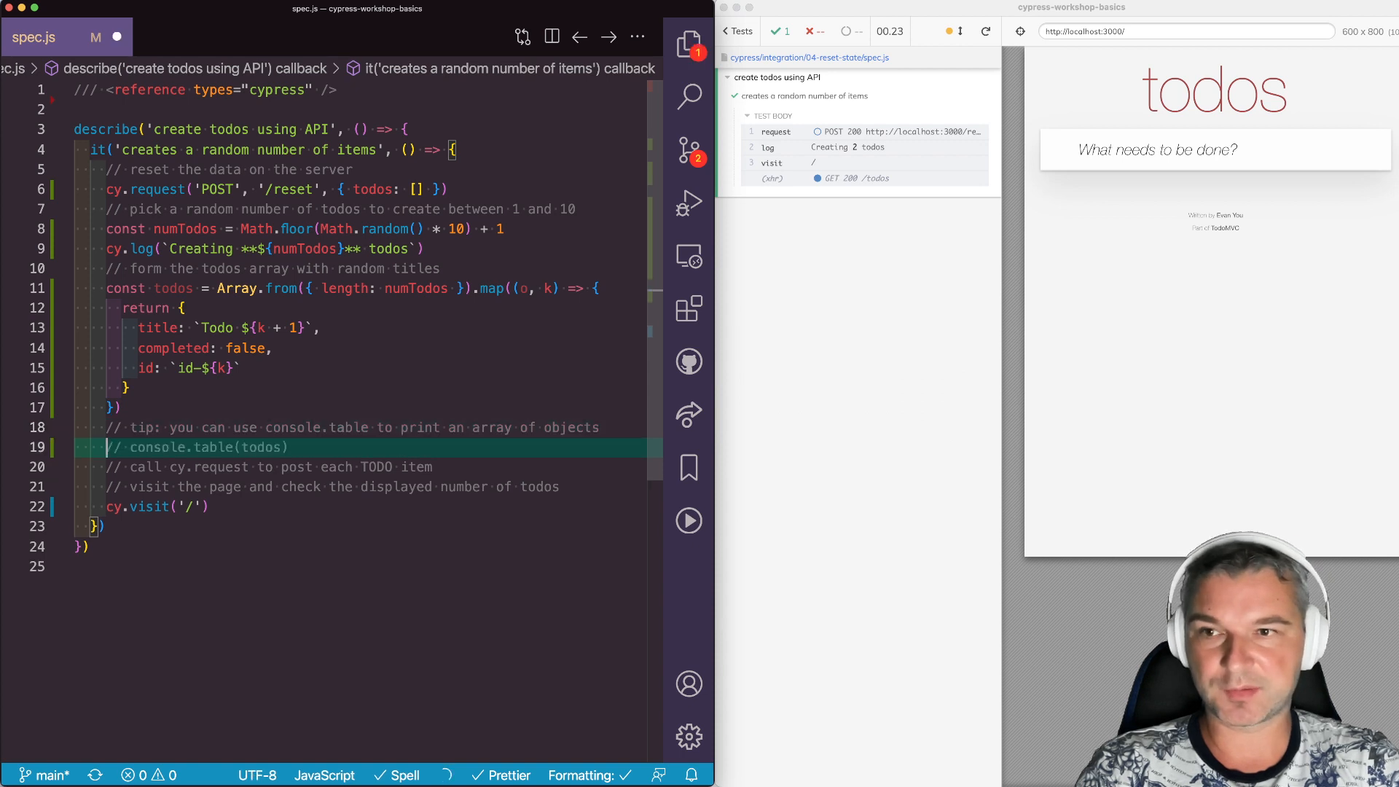
# Uncomment console.table(todos) so Todo 1 and Todo 2 print as a console table.
pyautogui.write('conso')
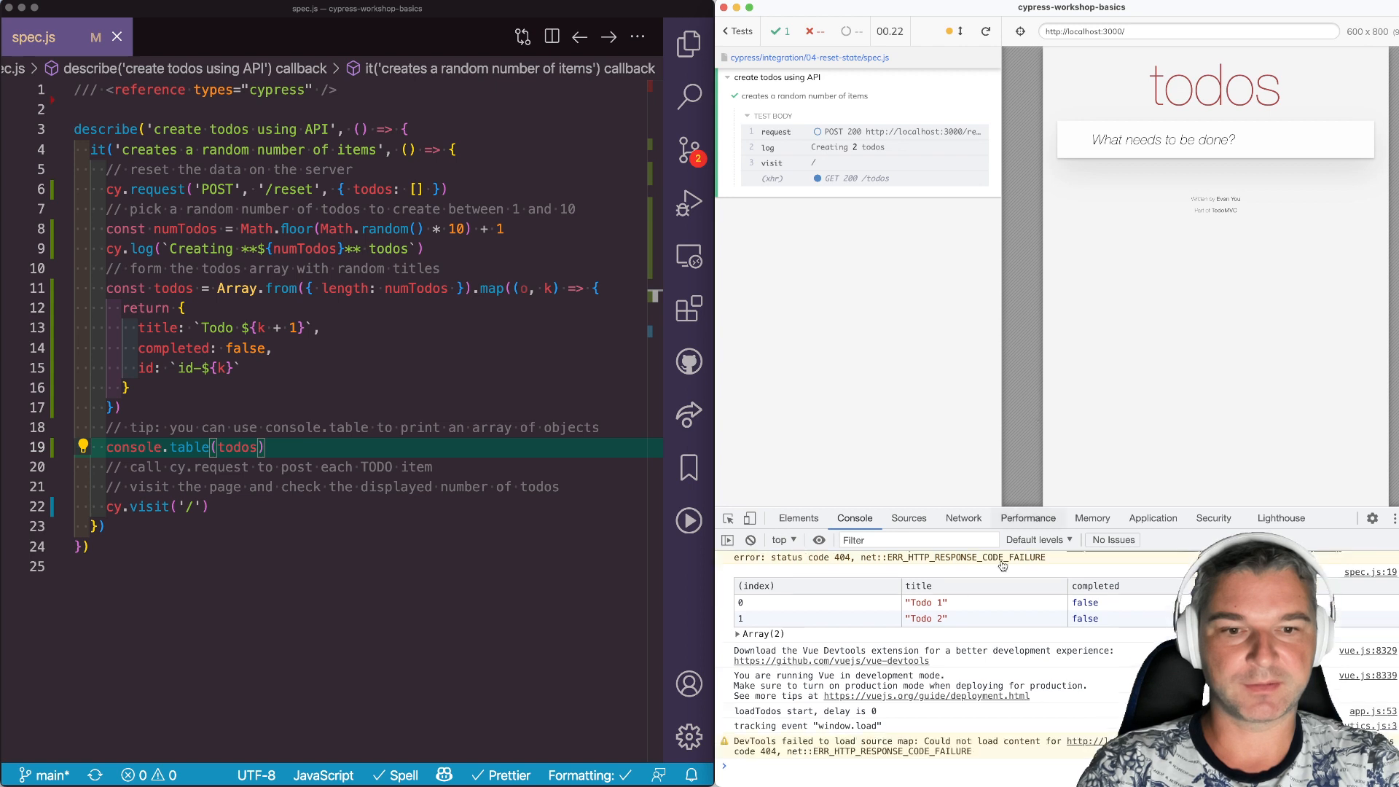
pyautogui.moveTo(835, 622)
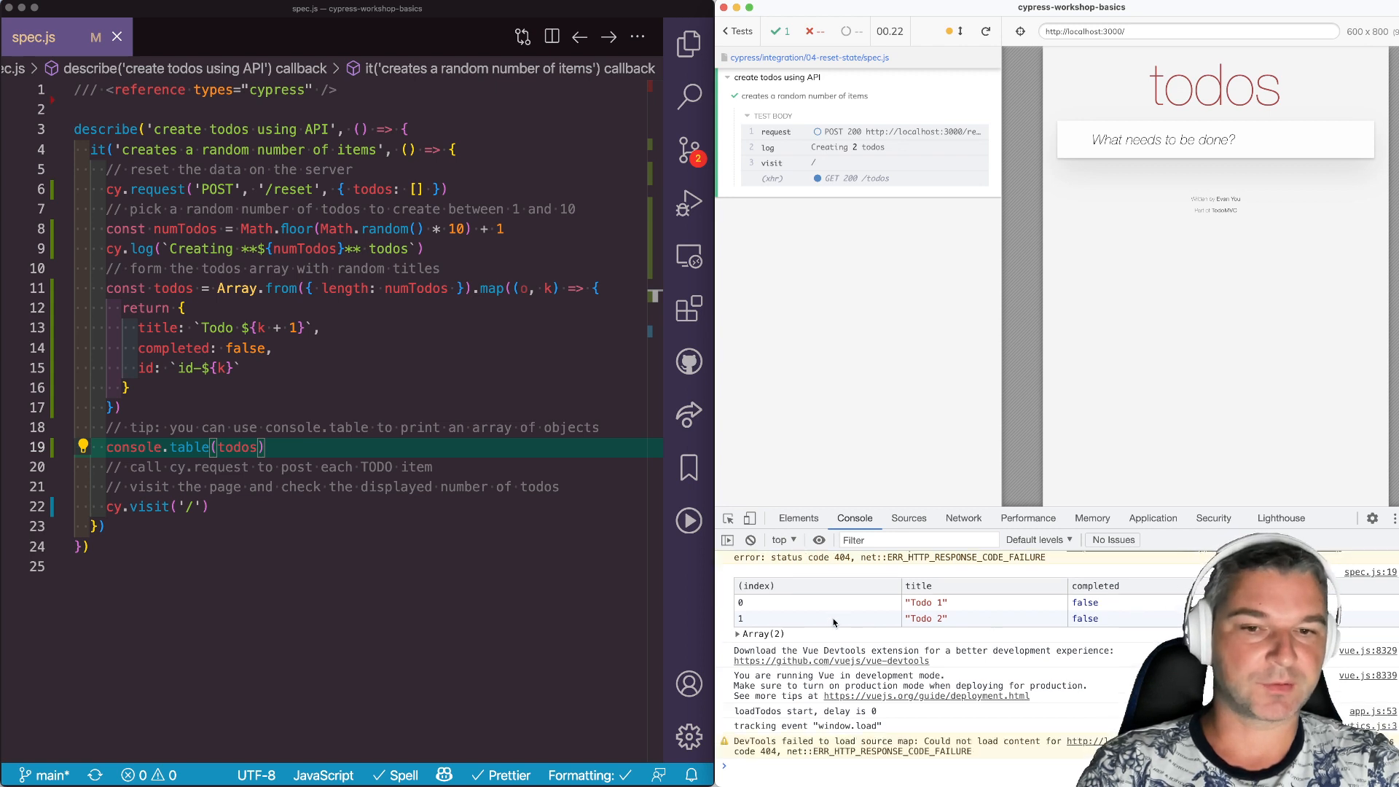
pyautogui.moveTo(988, 627)
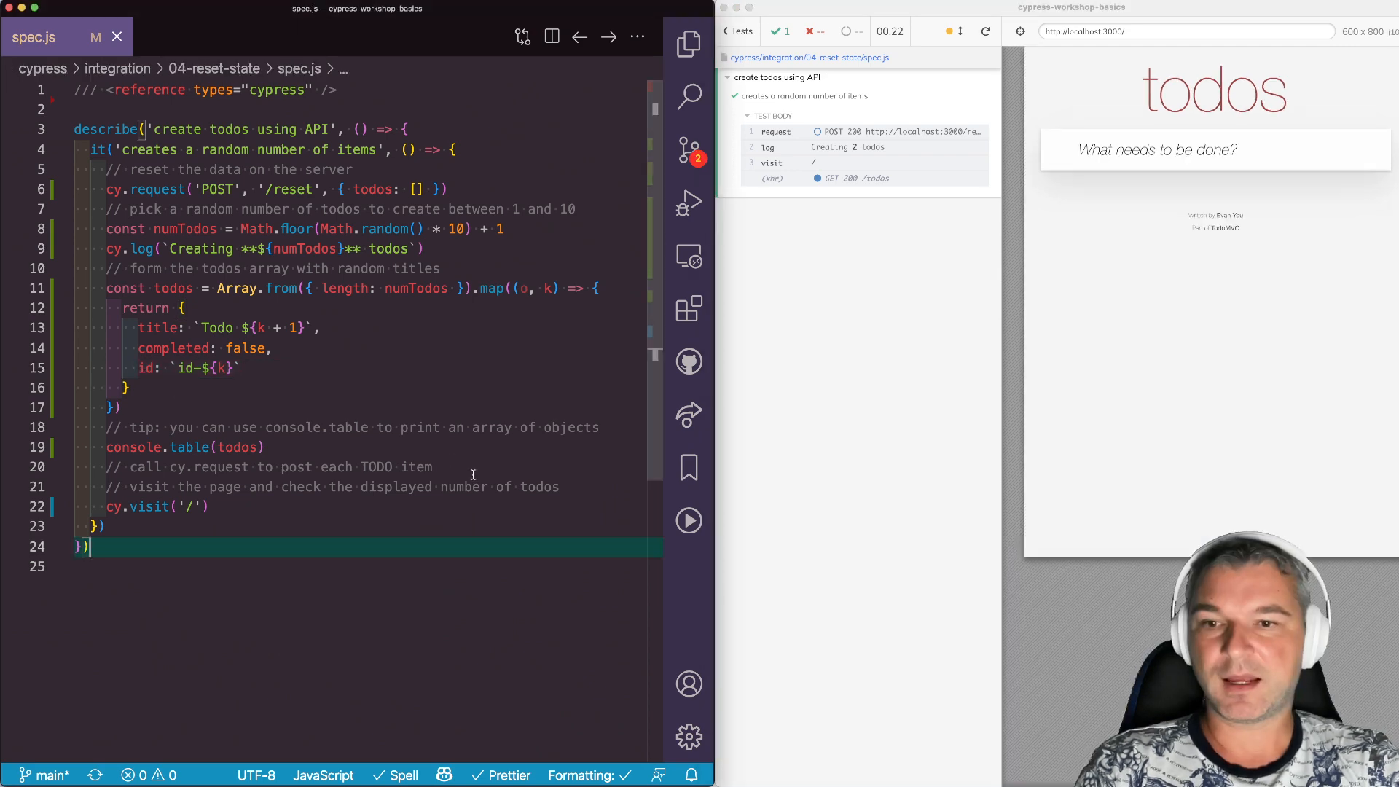
# Loop with todos.forEach, posting each todo to /todos via cy.request.
pyautogui.click(433, 466)
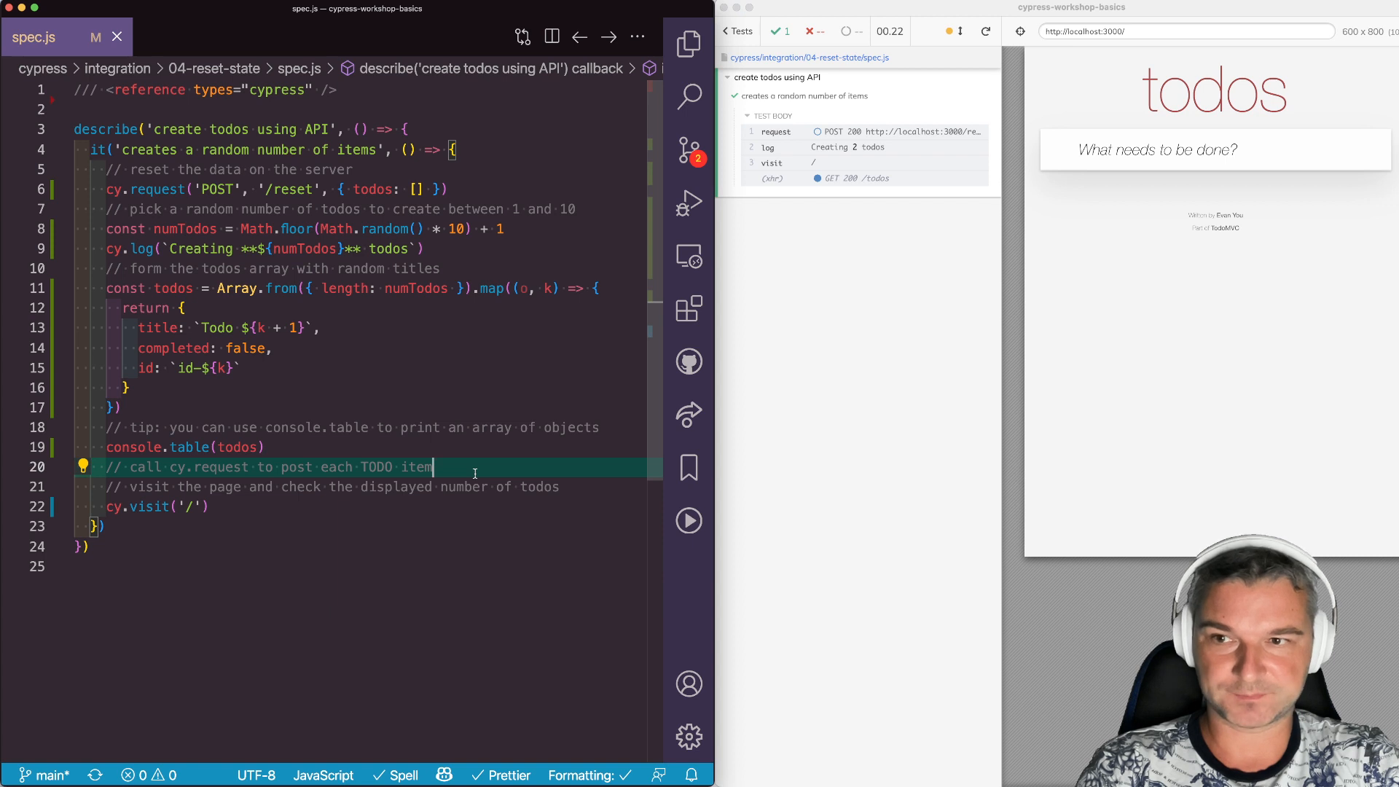
pyautogui.write('todos.forEach(todo => {')
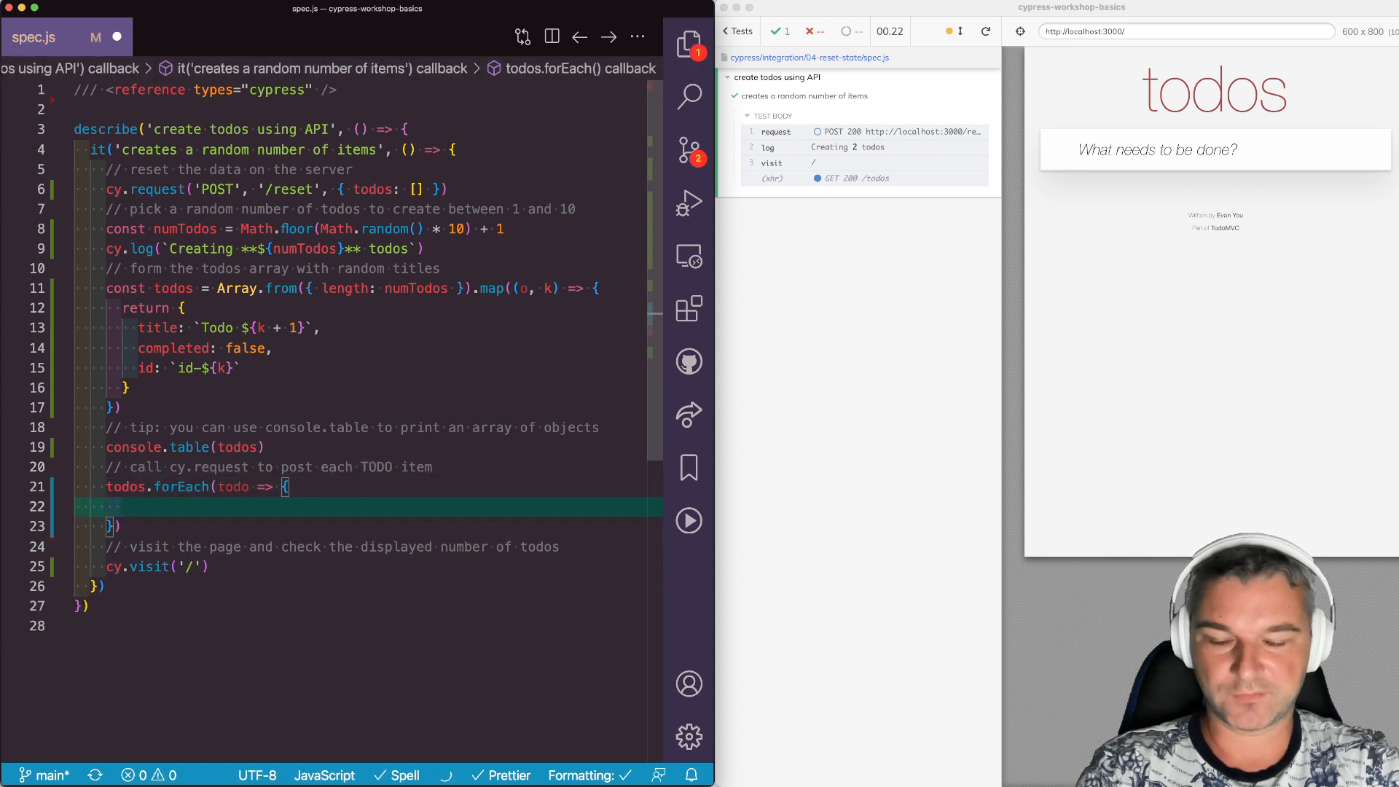
pyautogui.write("cy.request('POST', '/todos', todo)")
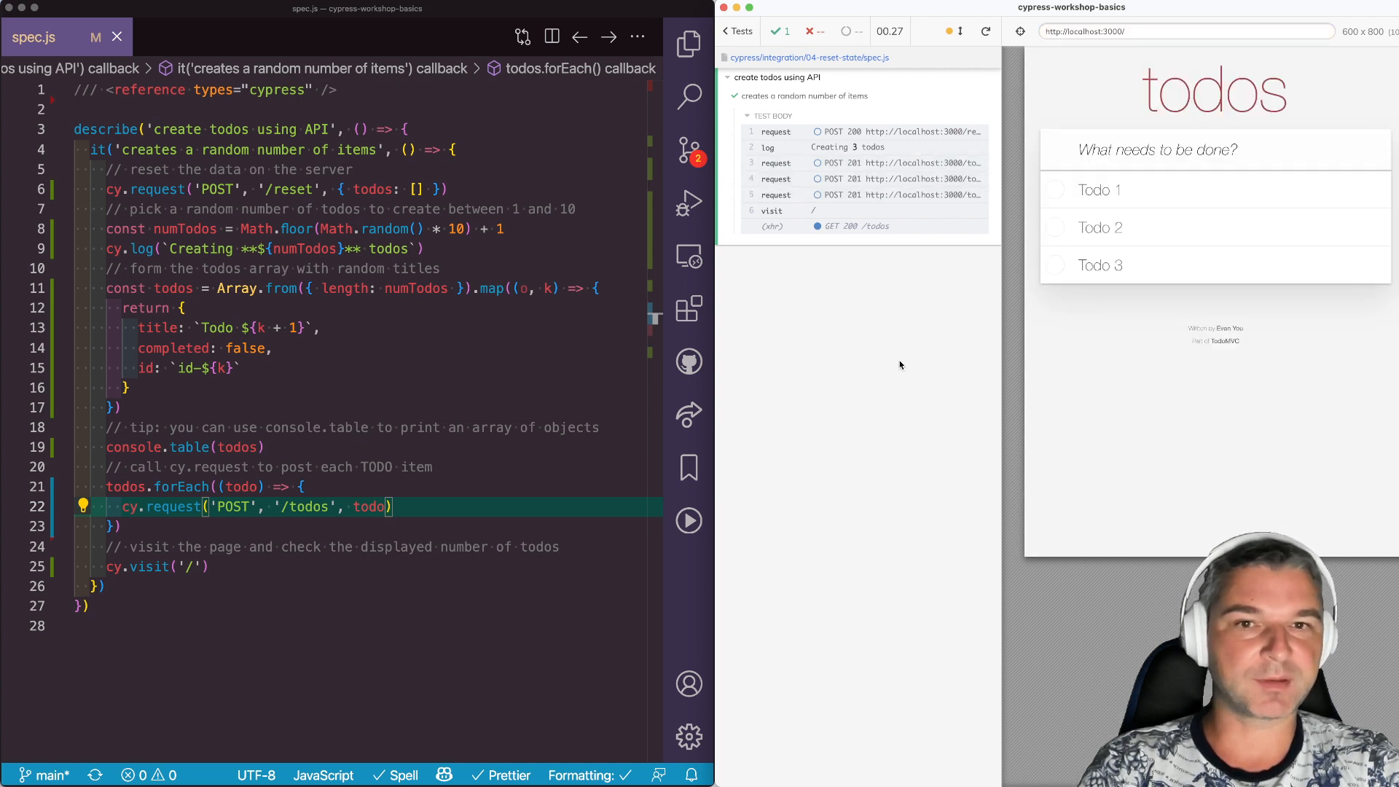
pyautogui.moveTo(1205, 222)
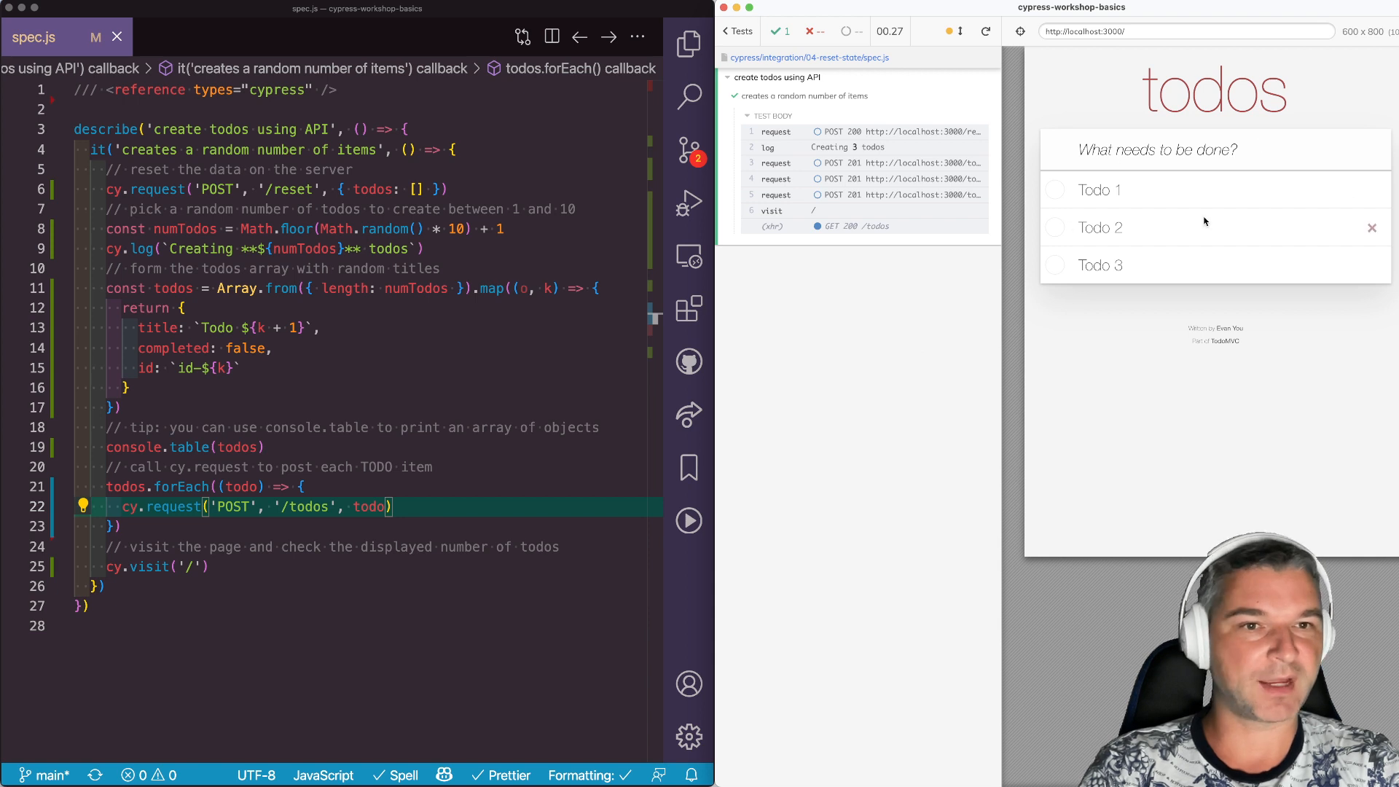
pyautogui.moveTo(314, 583)
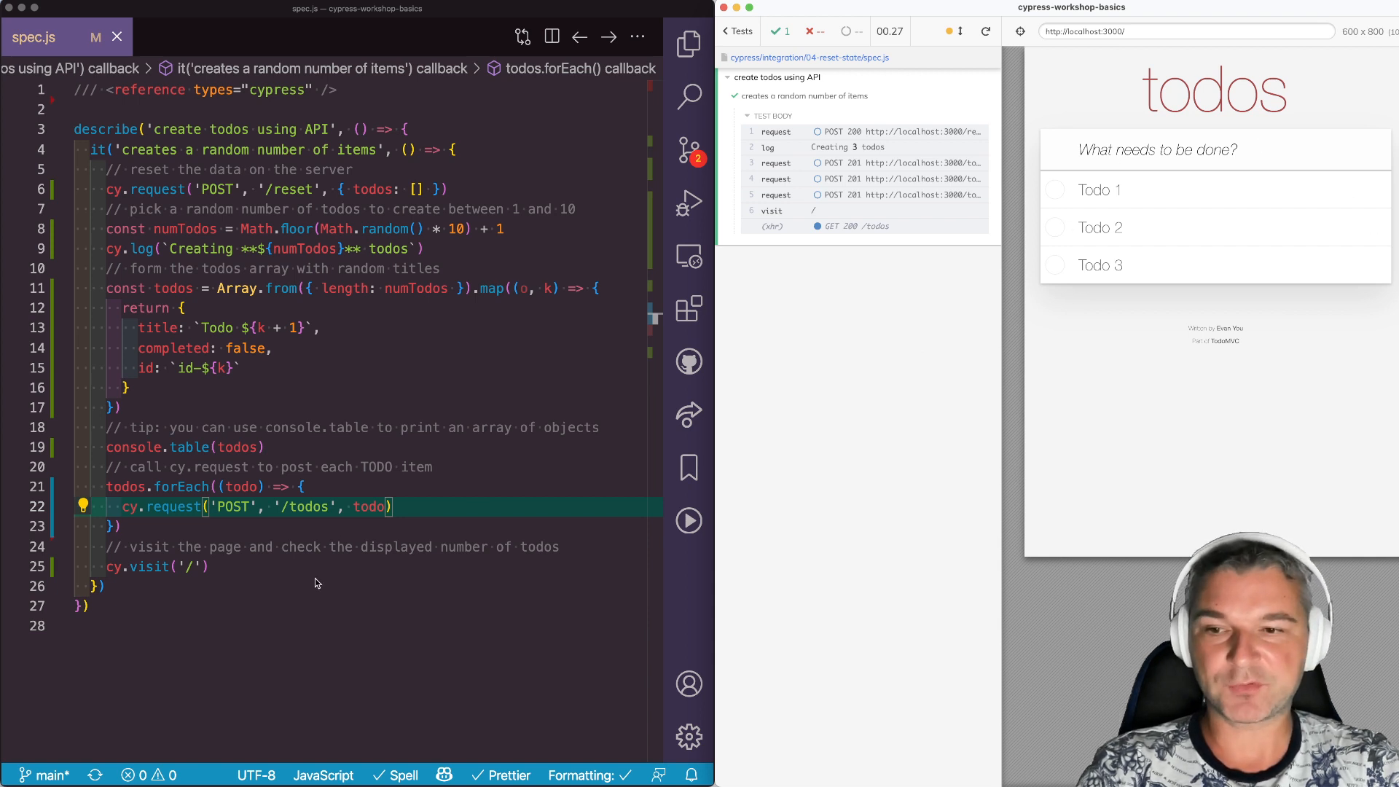
# Assert cy.get('.todo') has length numTodos; the rerun passes with 4 todos.
pyautogui.write('cy')
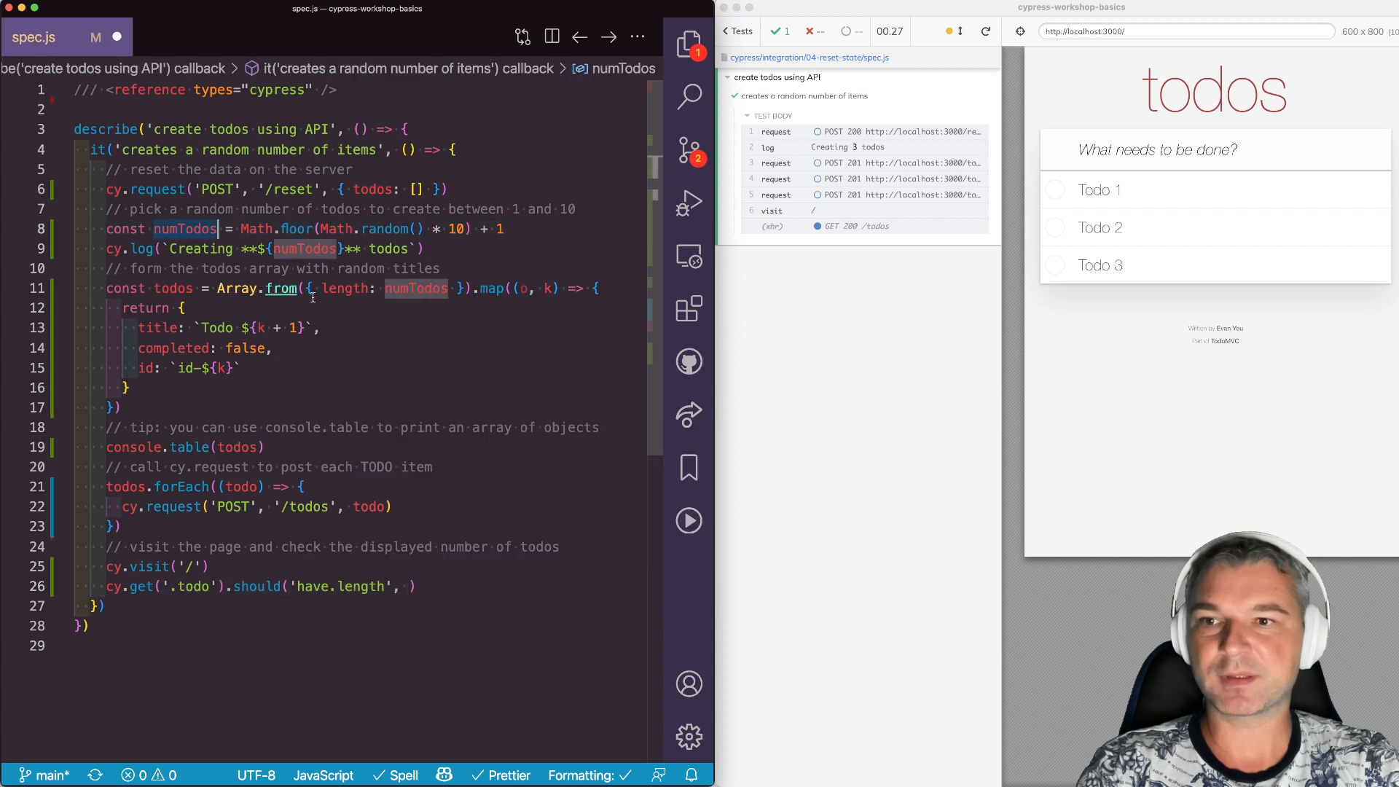
pyautogui.click(413, 586)
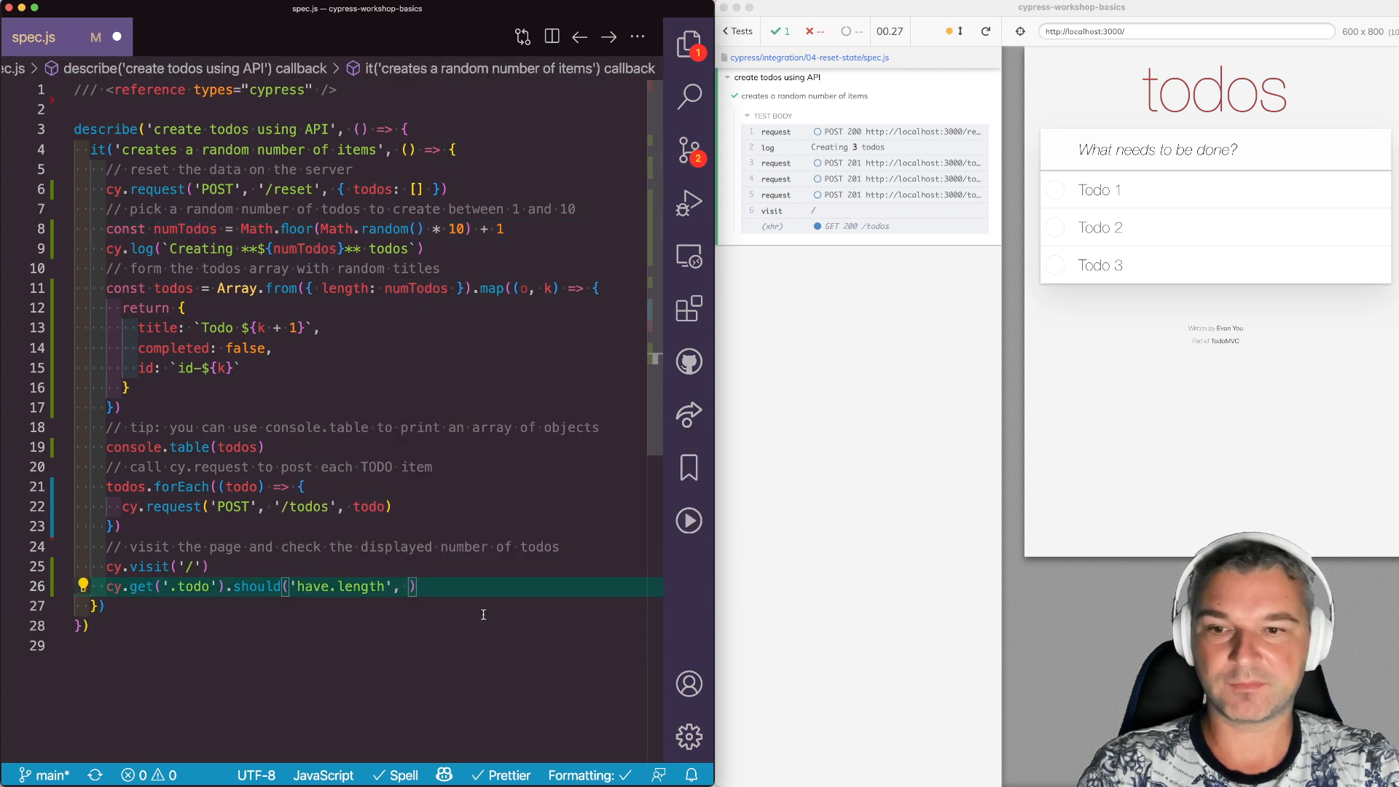
pyautogui.write('numTodos')
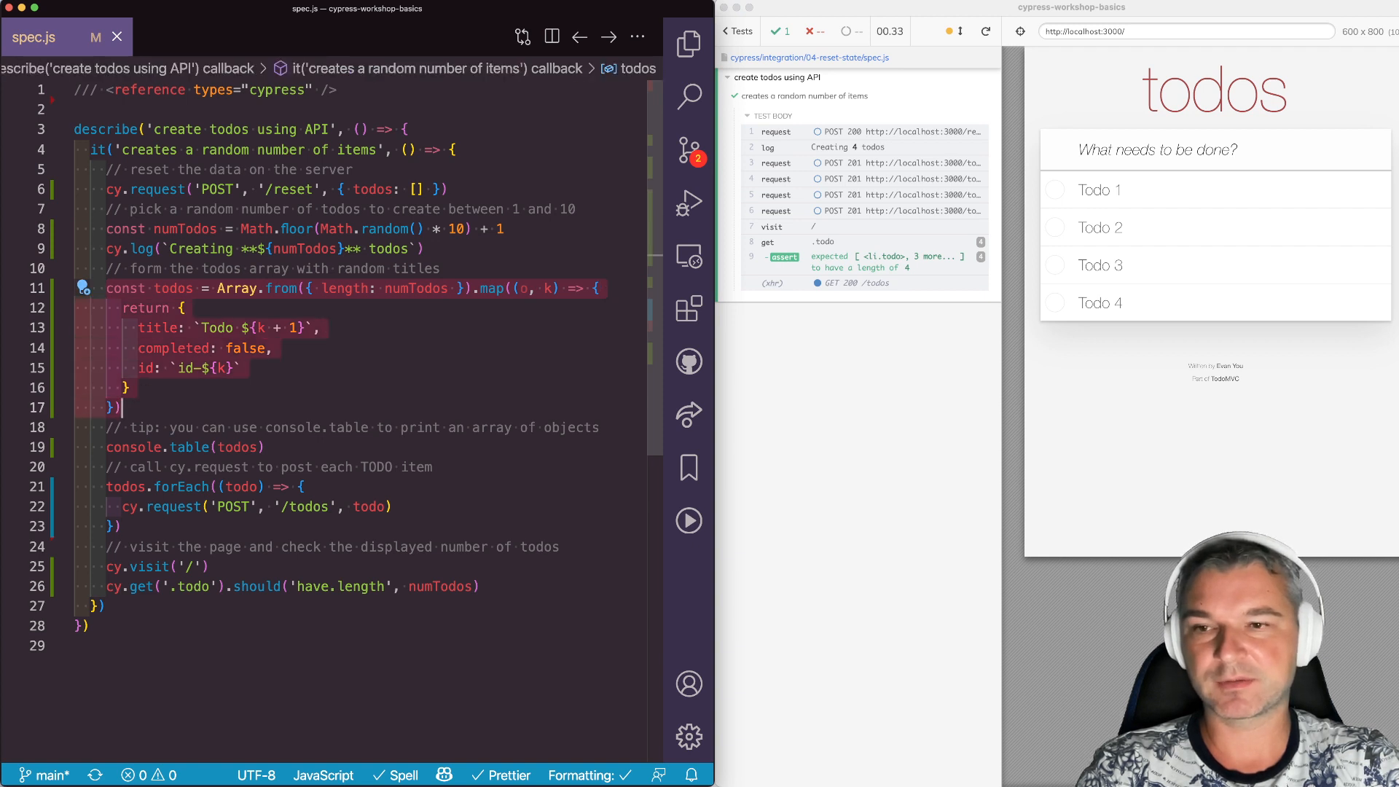
pyautogui.click(303, 486)
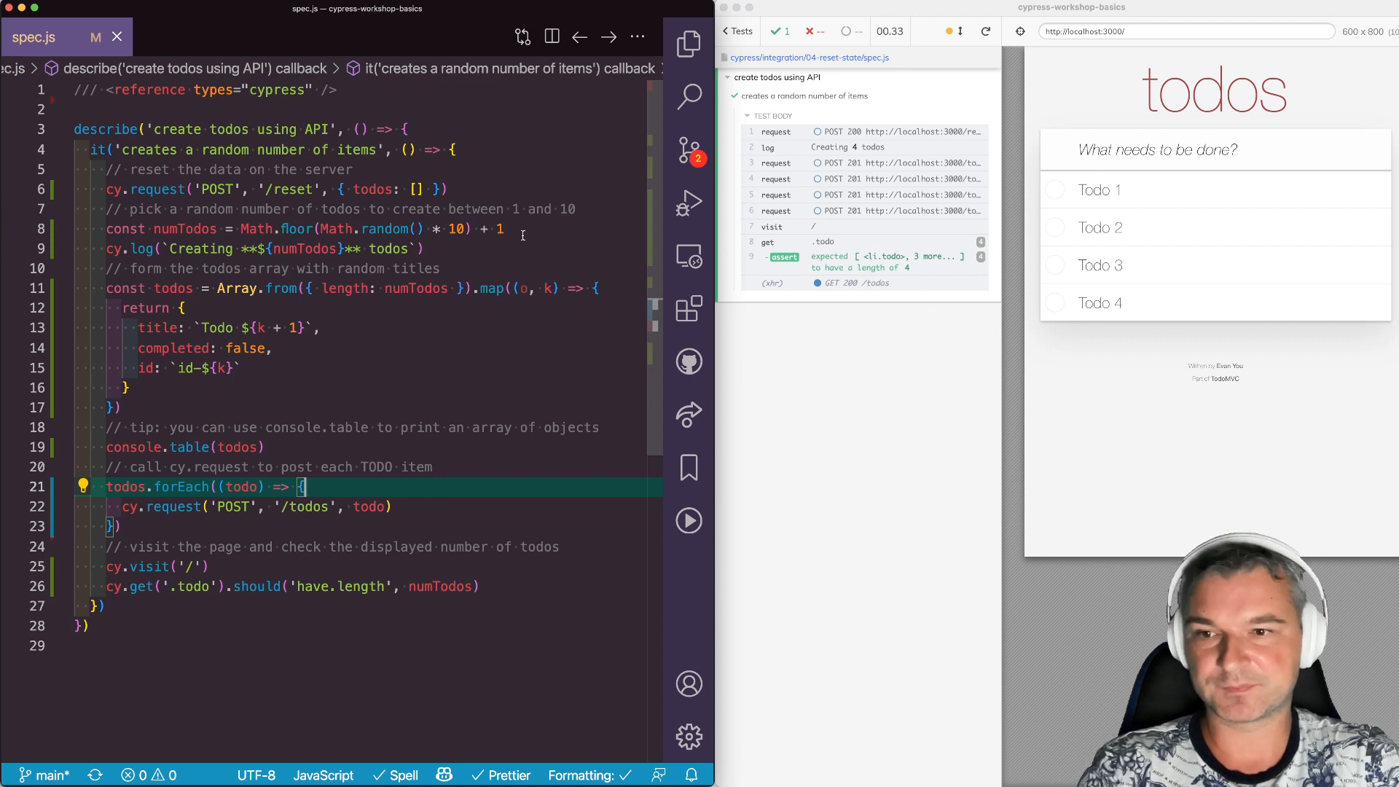
# Set numTodos with Cypress._.random(1, 10) and post each todo via cy.request('POST', '/todos') after the log.
pyautogui.click(502, 228)
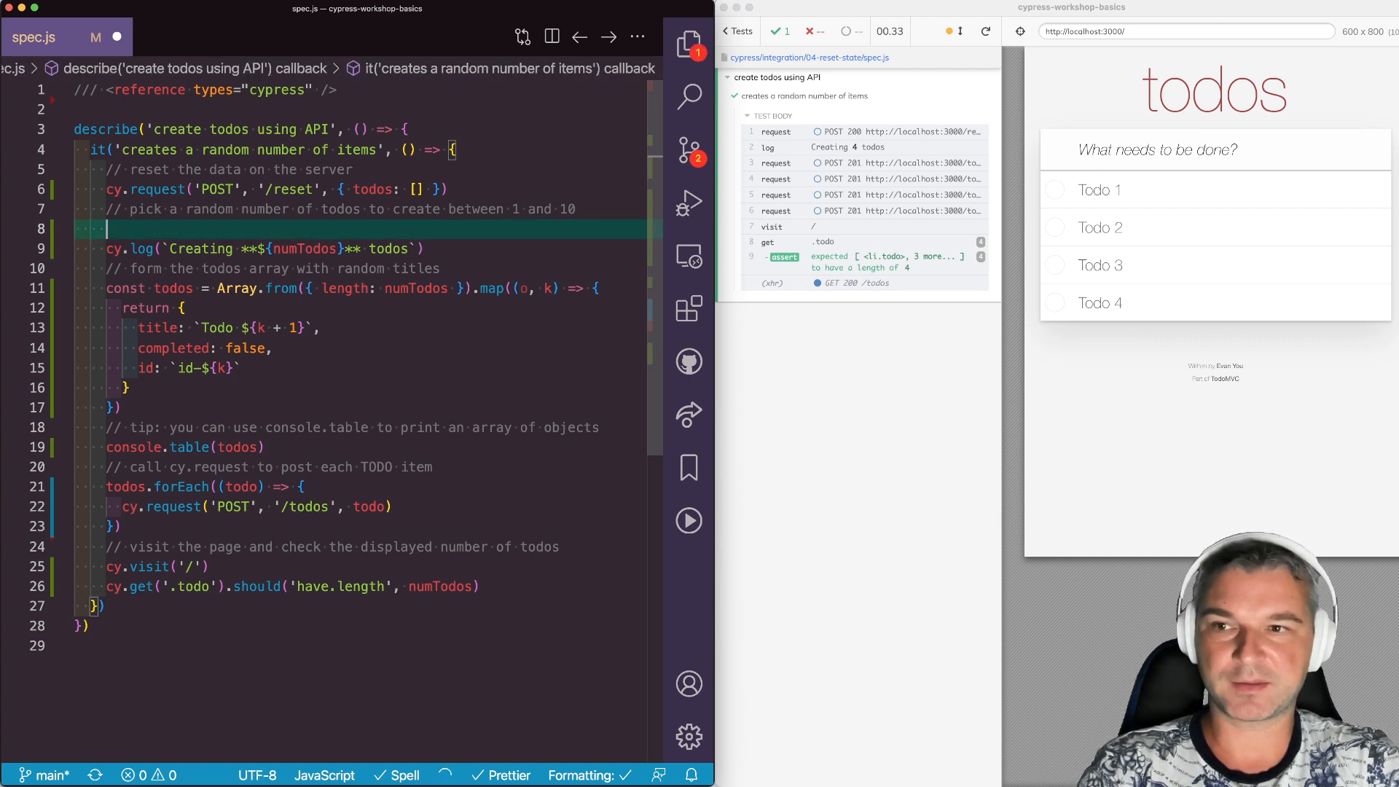
pyautogui.write('const numTodos = Cypress._.random(1, 10)')
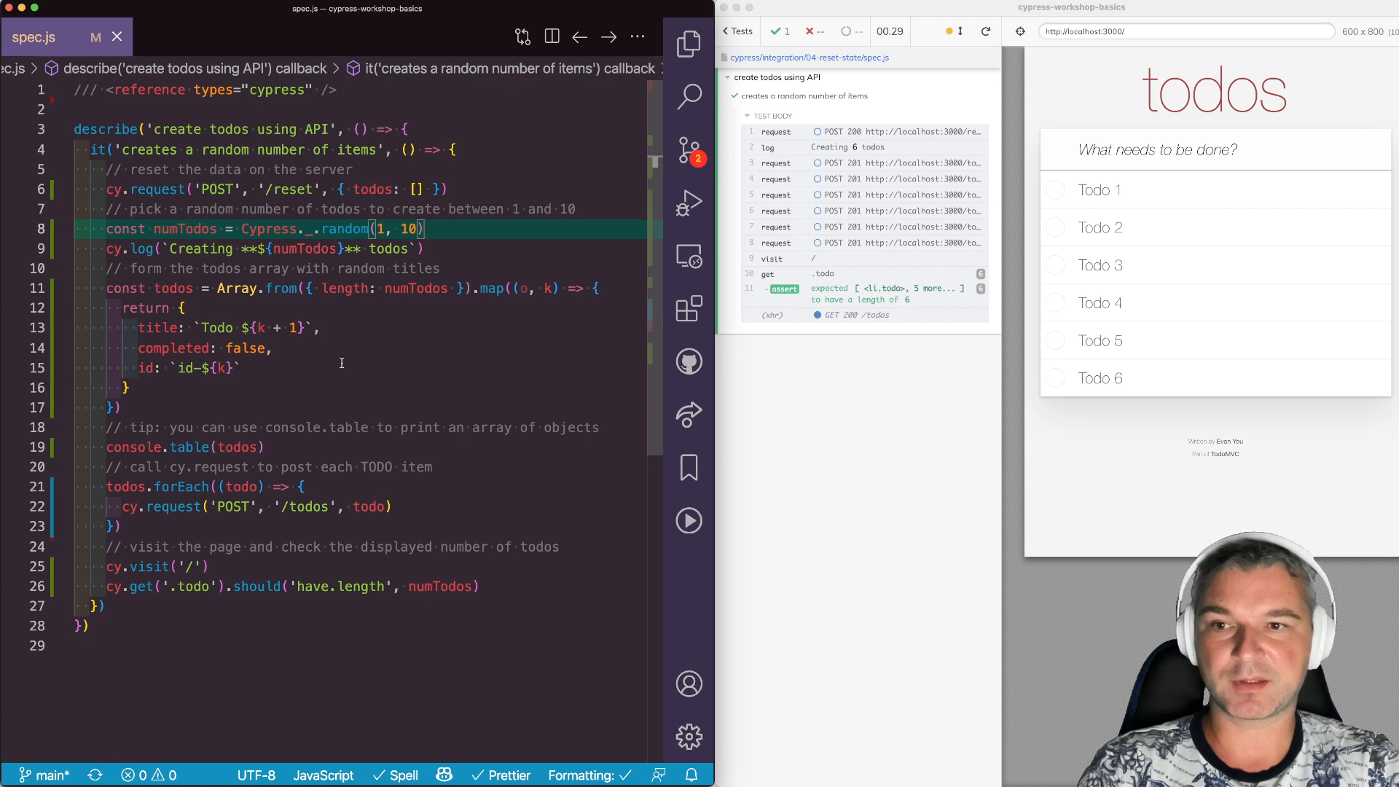
pyautogui.click(341, 367)
pyautogui.write('Cypress._.times(numTodos, (k) => {')
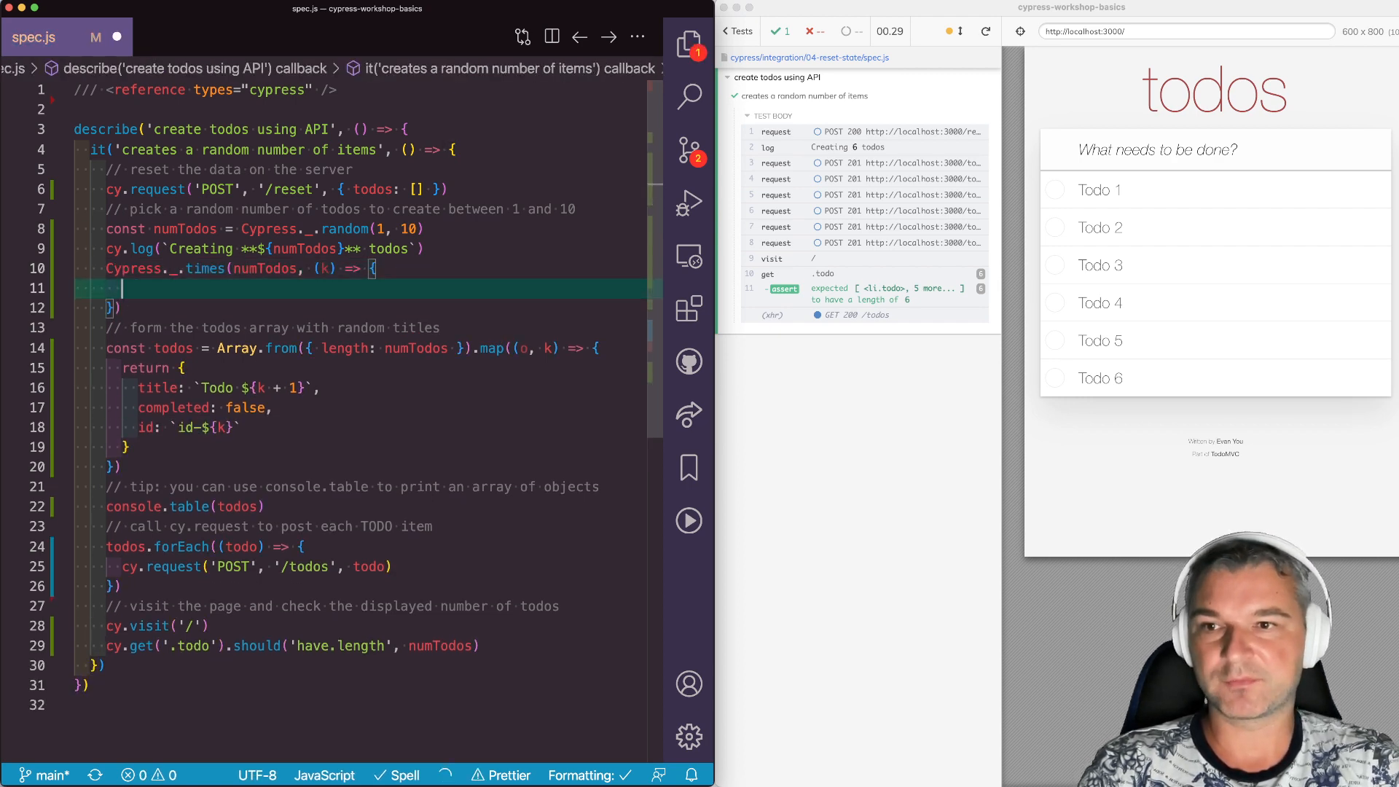
pyautogui.write("cy.request('POST', '/todos', {")
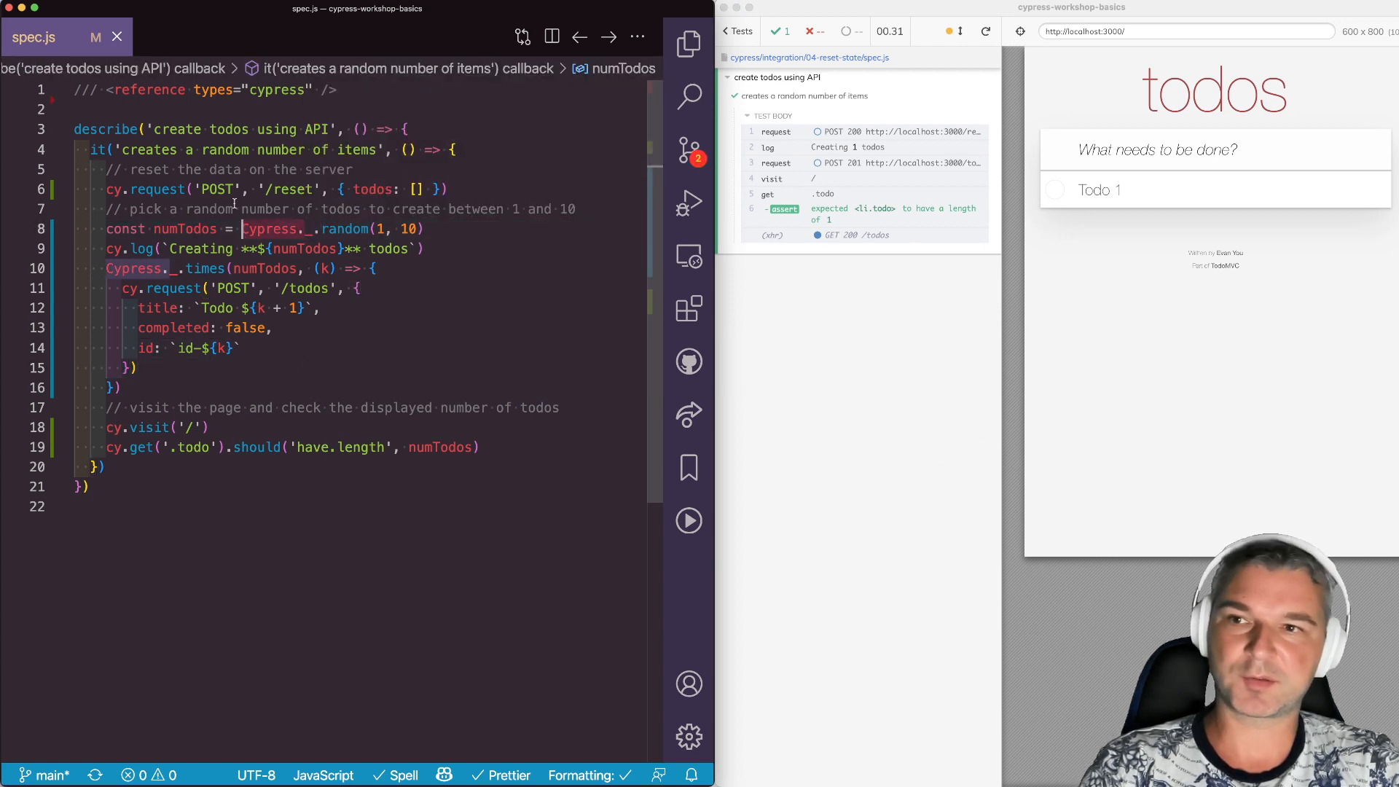
pyautogui.write('con')
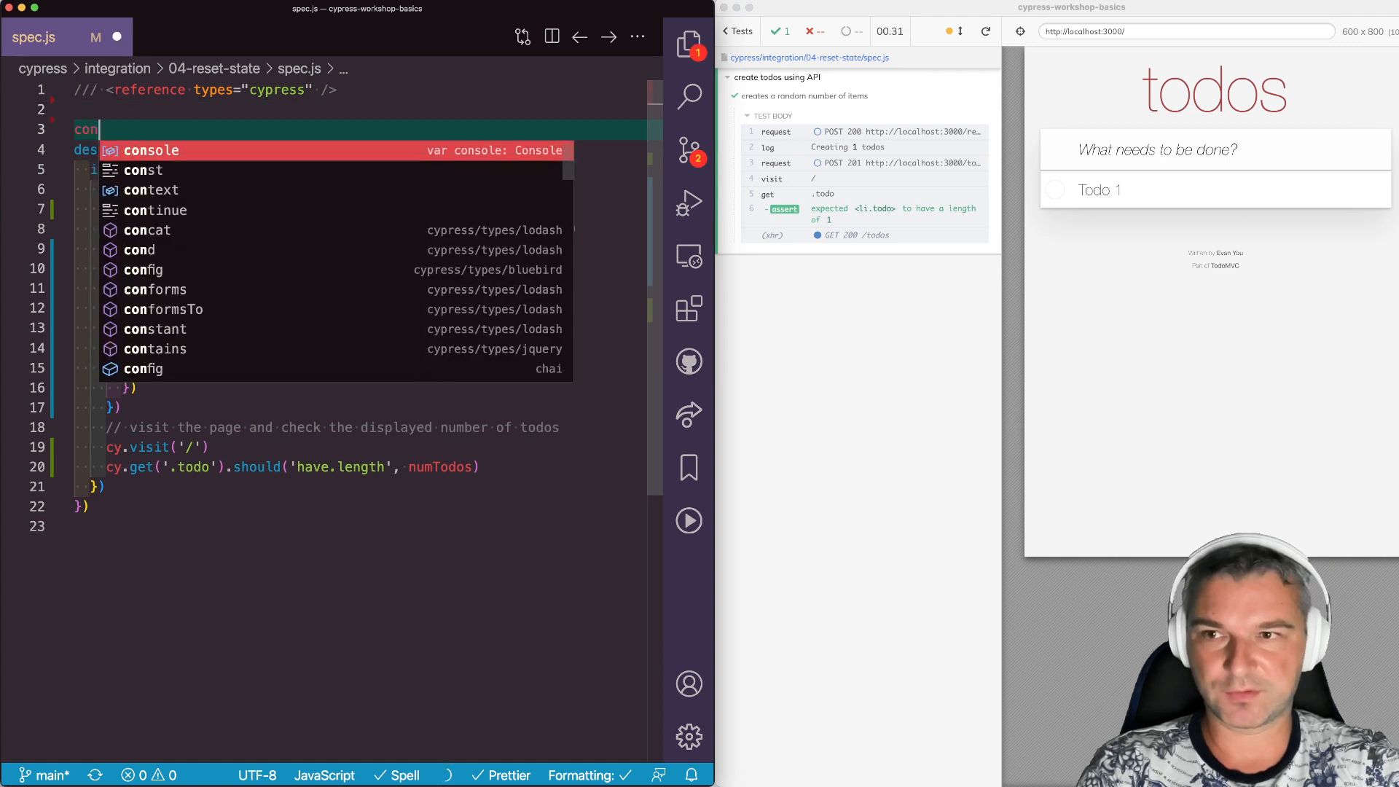